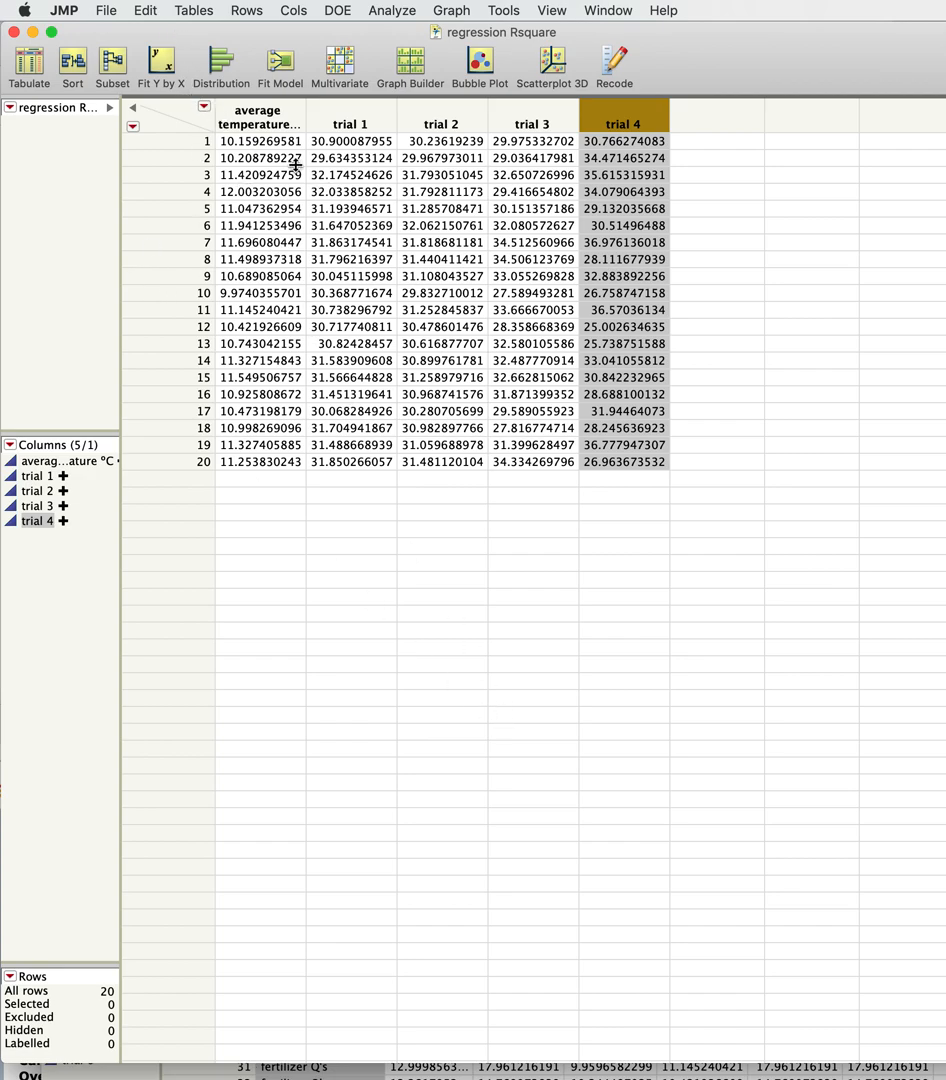
pyautogui.moveTo(240, 108)
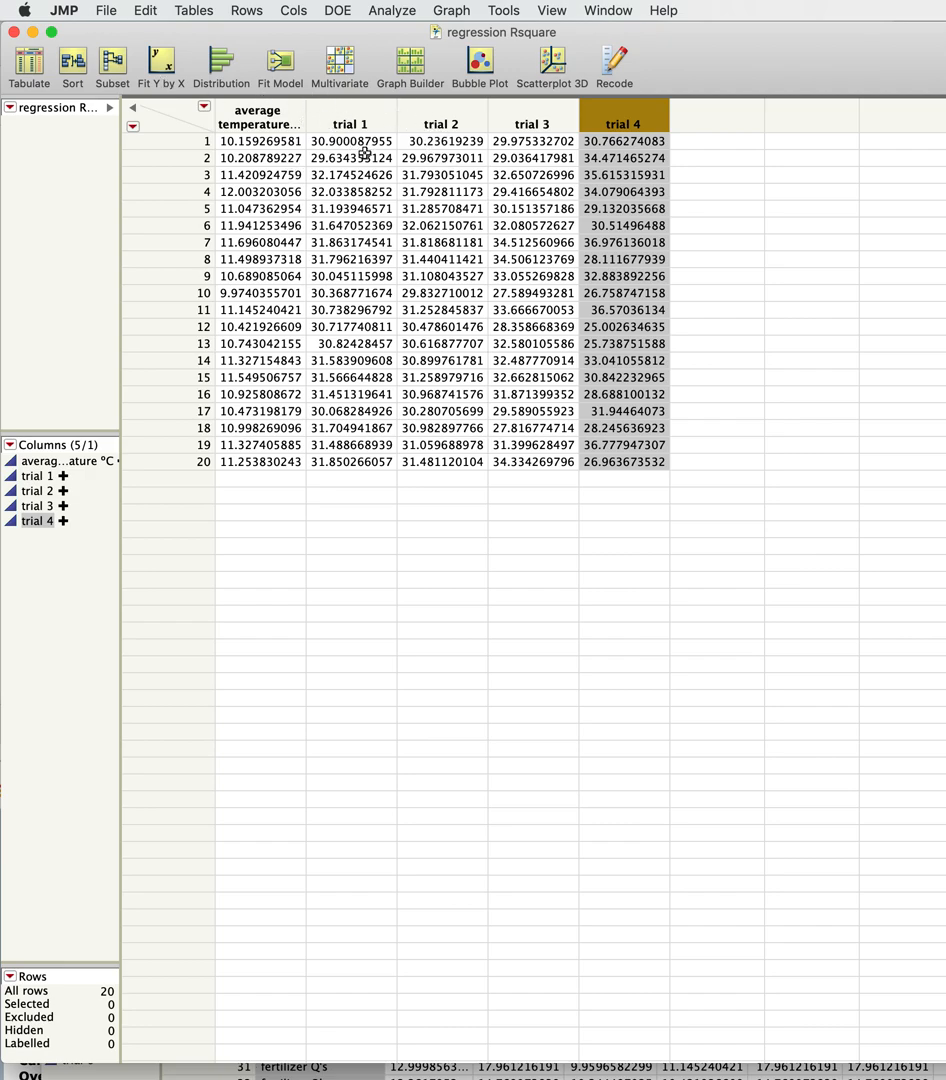
pyautogui.moveTo(265, 107)
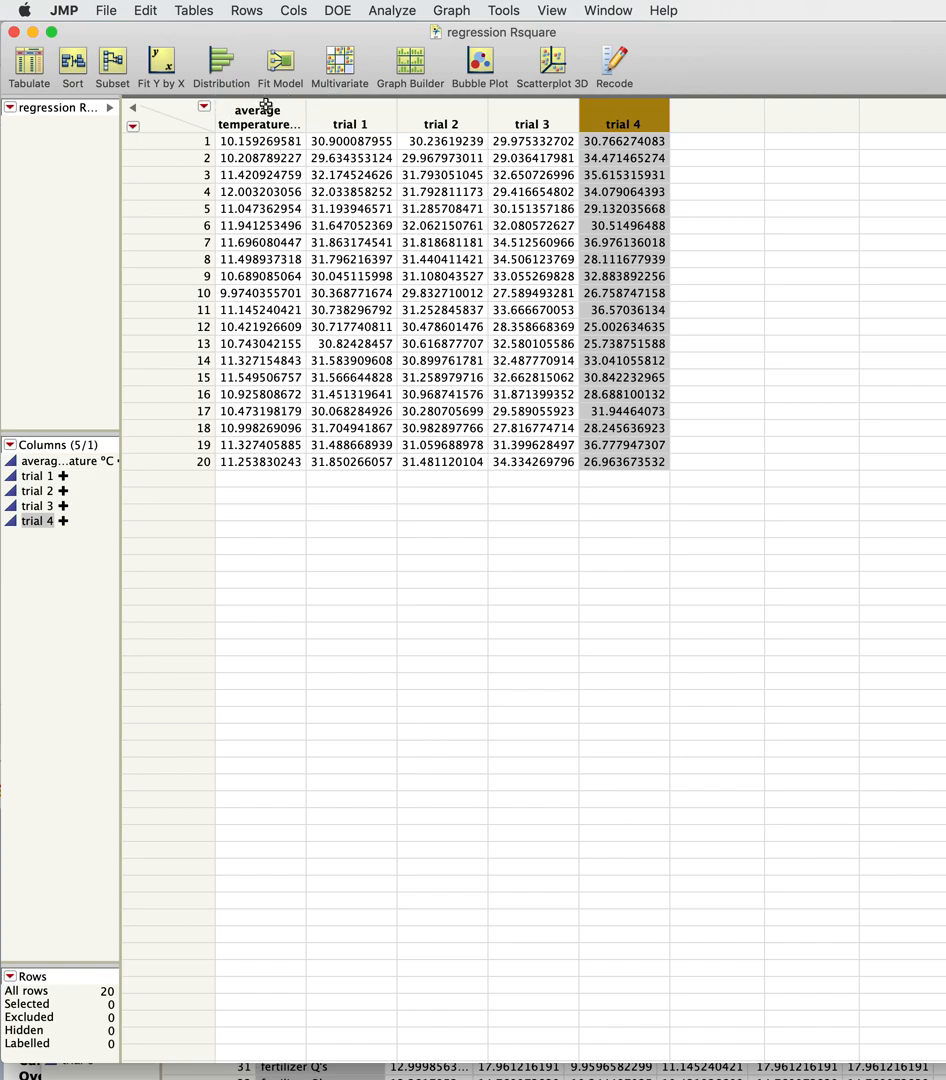
pyautogui.moveTo(247, 22)
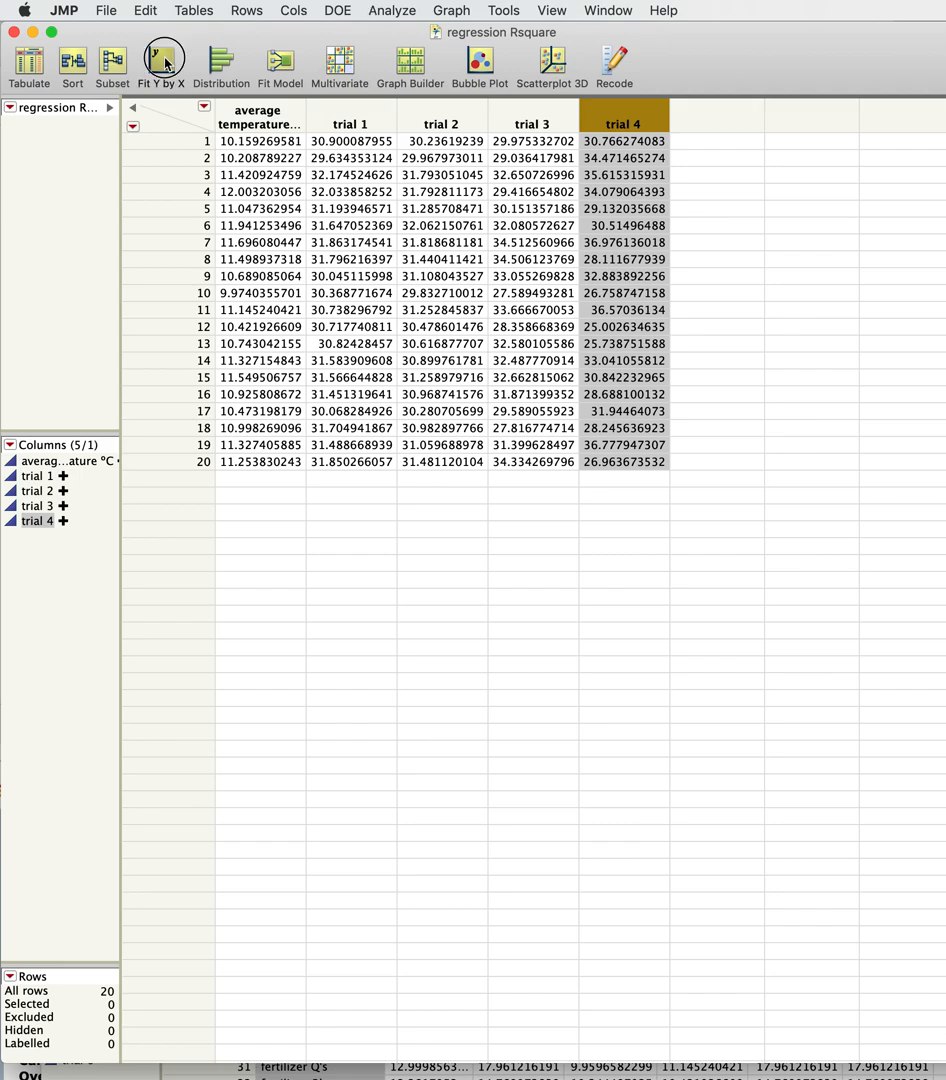
# Open Fit Y by X and cast average temperature as the X factor
pyautogui.click(160, 60)
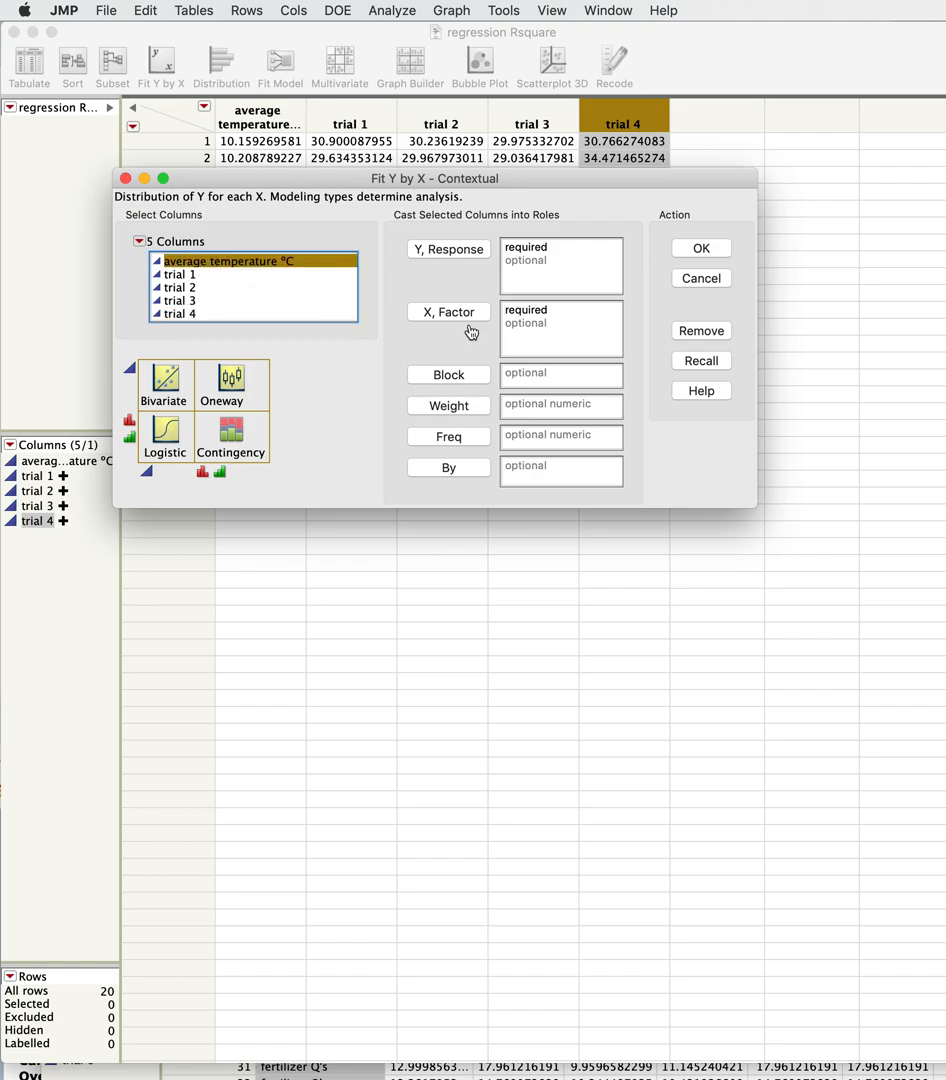
pyautogui.moveTo(443, 318)
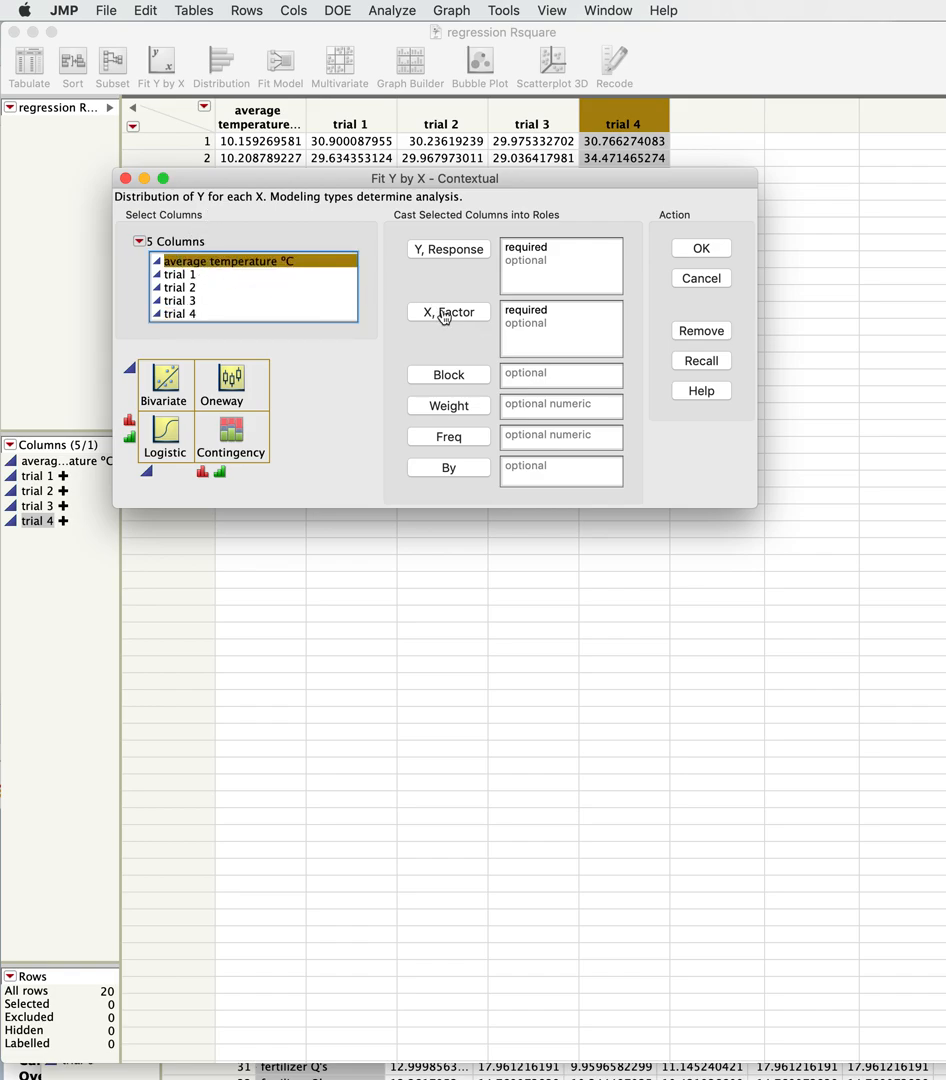
pyautogui.click(448, 312)
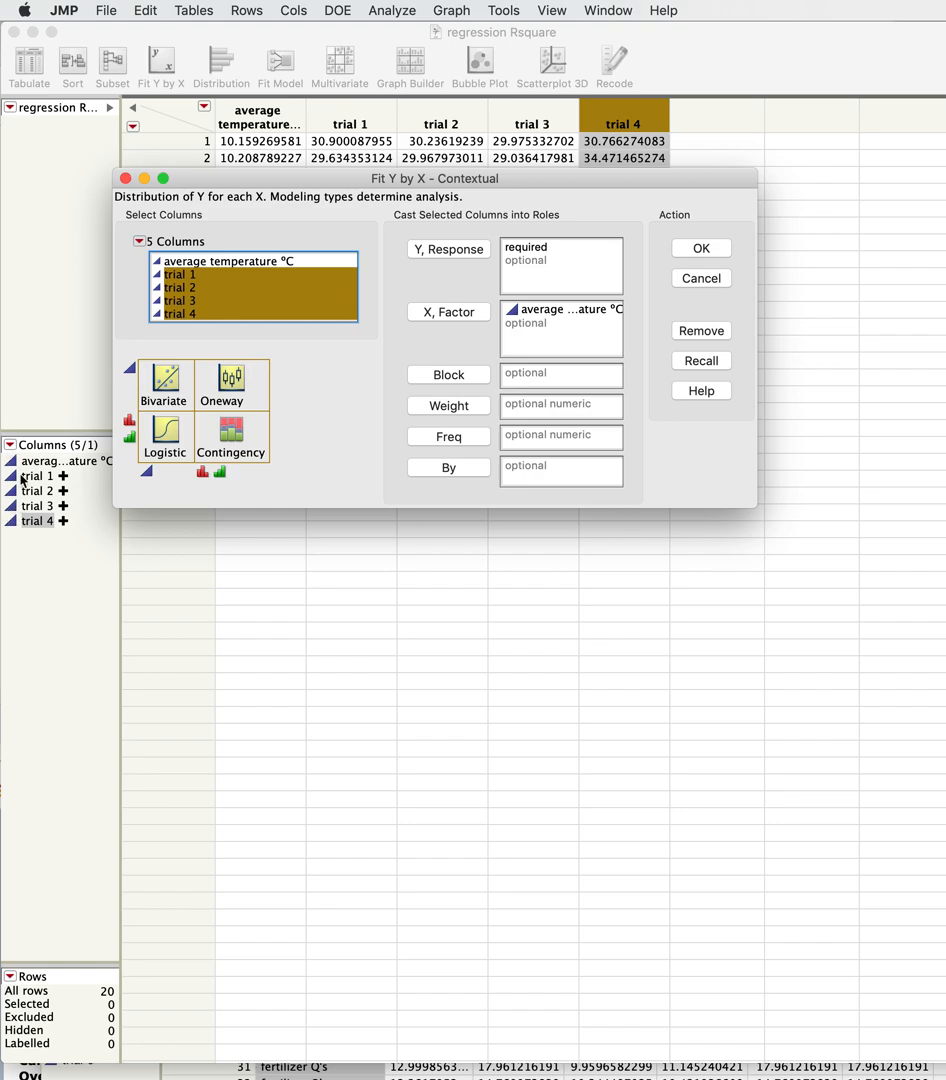
pyautogui.moveTo(135, 498)
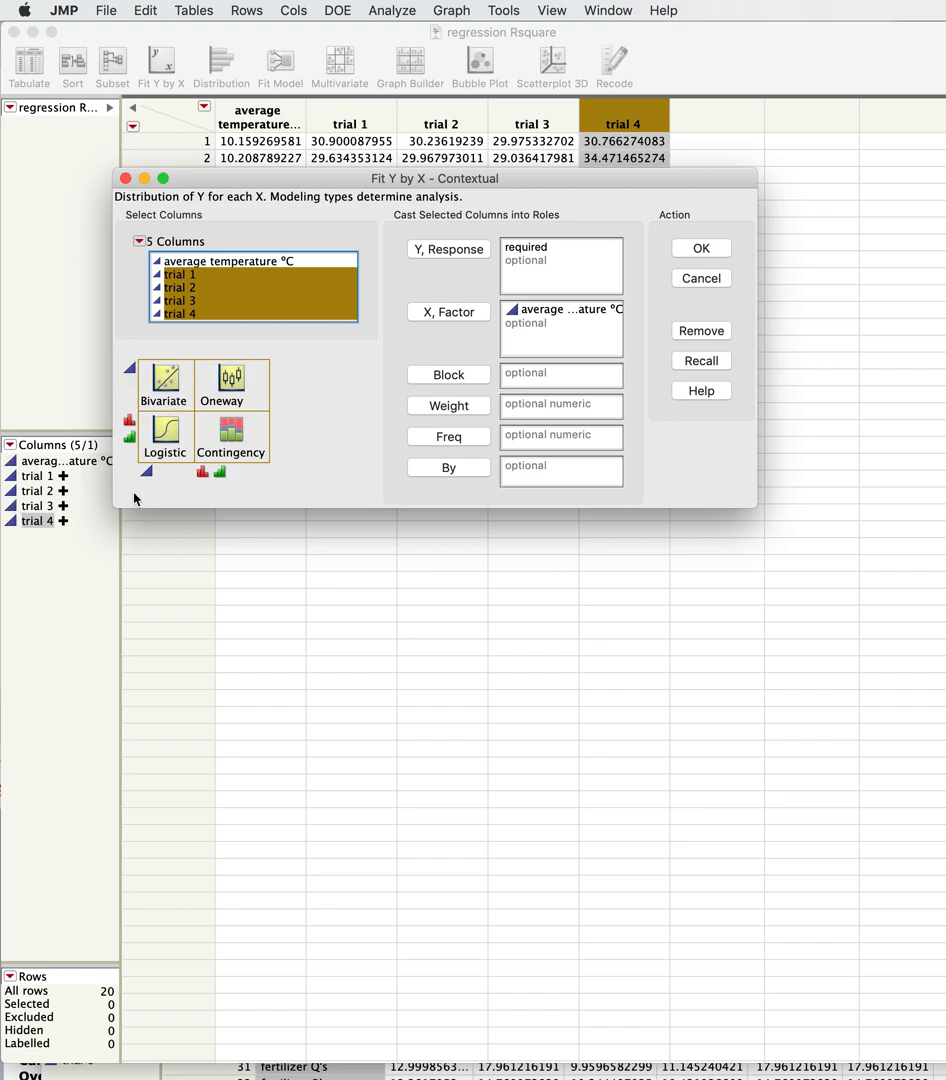
pyautogui.moveTo(193, 358)
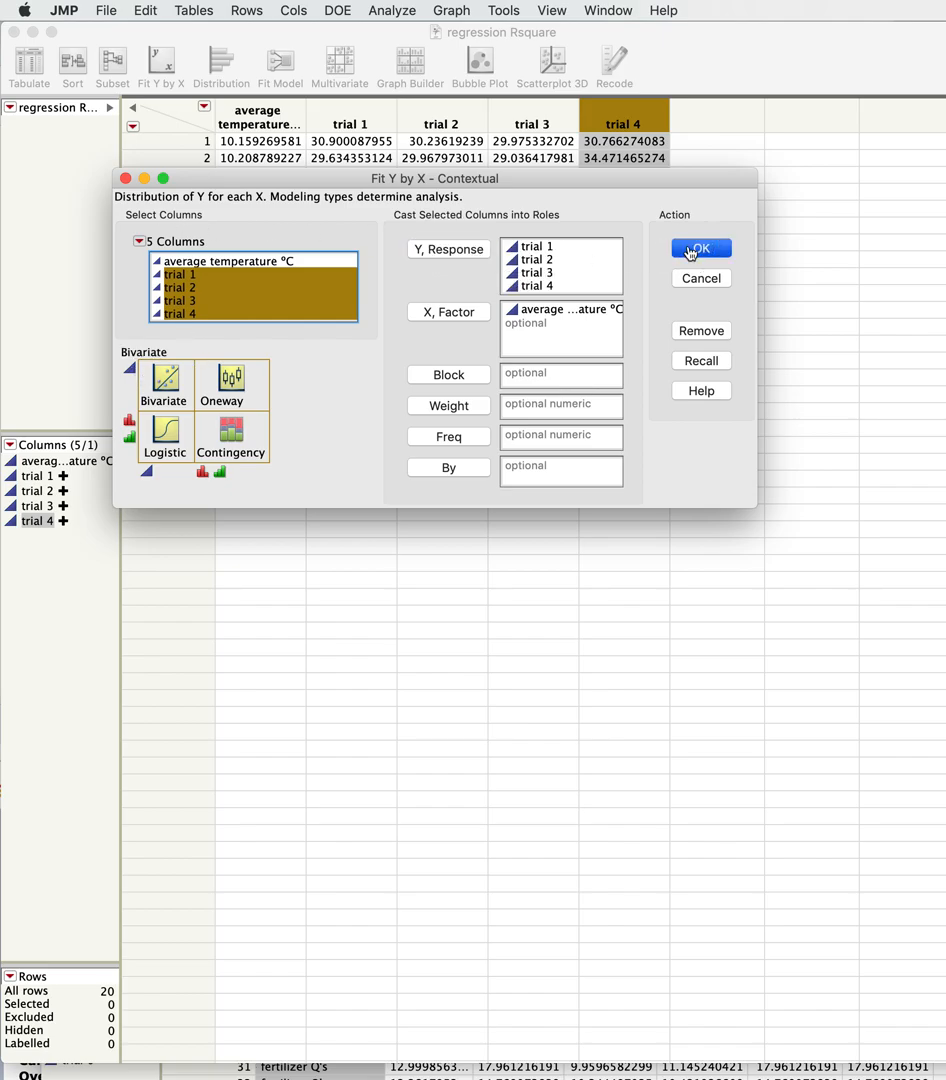
# Run the analysis and scroll through the four trial-versus-average-temperature scatterplots
pyautogui.click(701, 248)
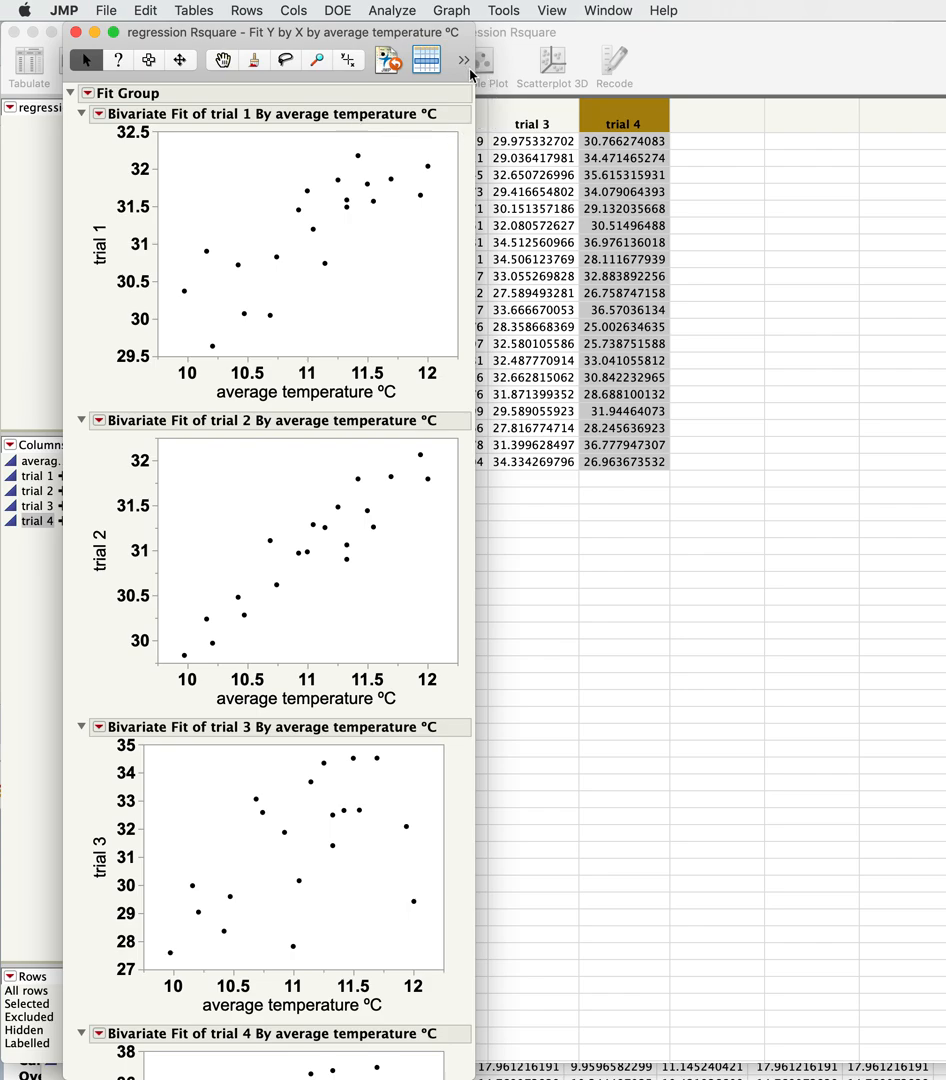
pyautogui.moveTo(192, 316)
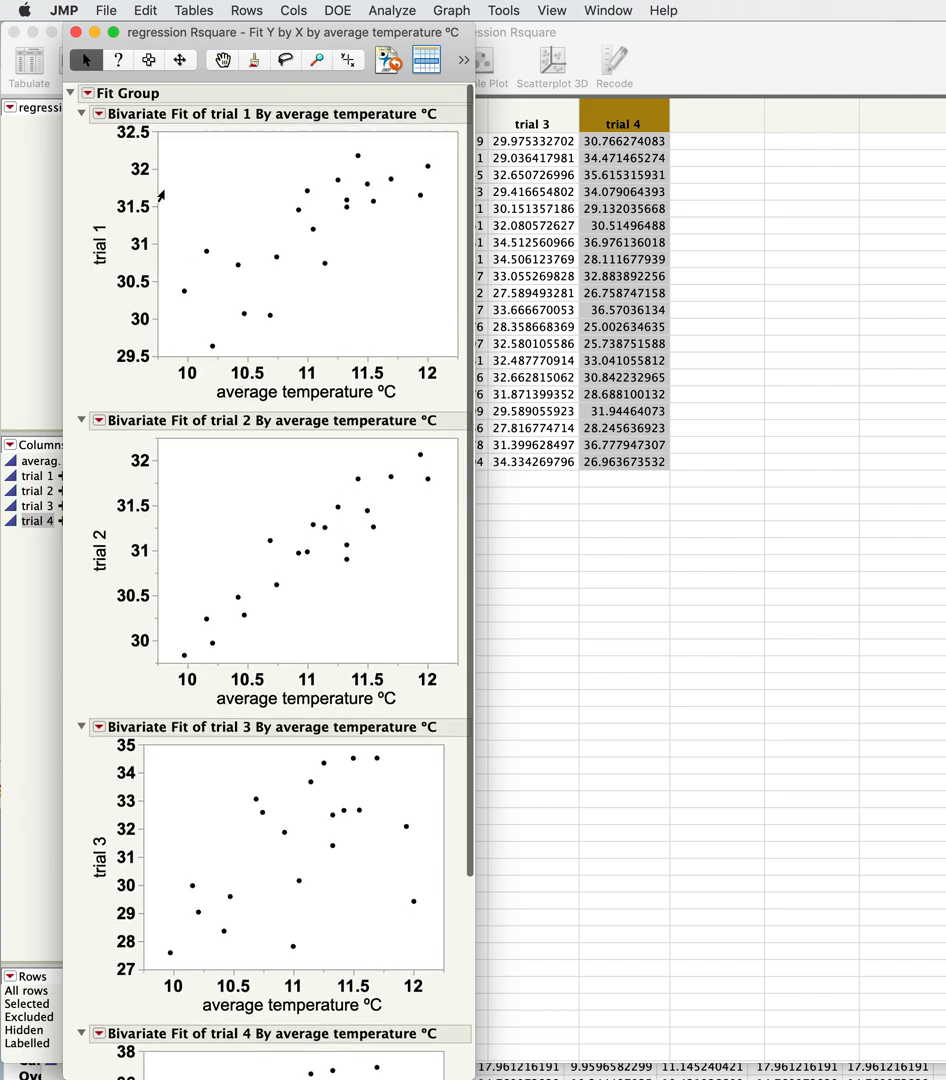
pyautogui.scroll(-3)
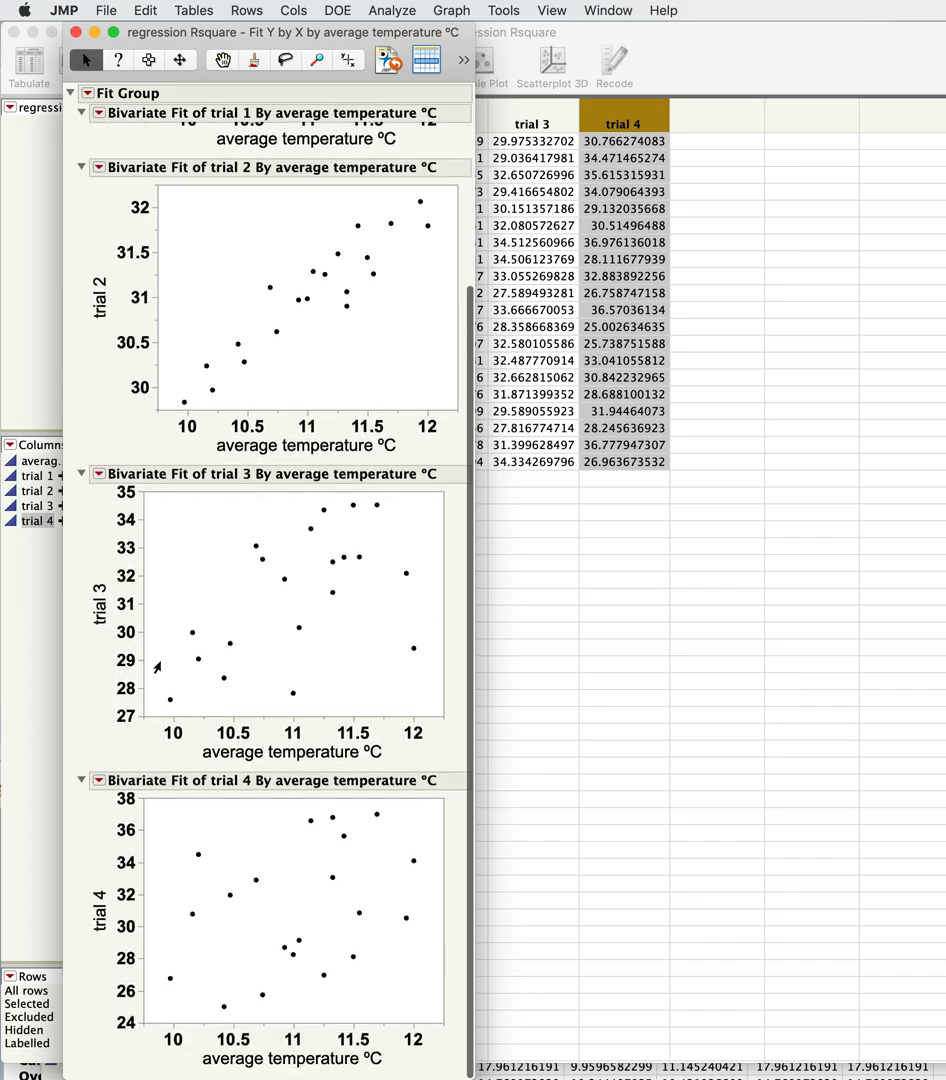
pyautogui.scroll(-3)
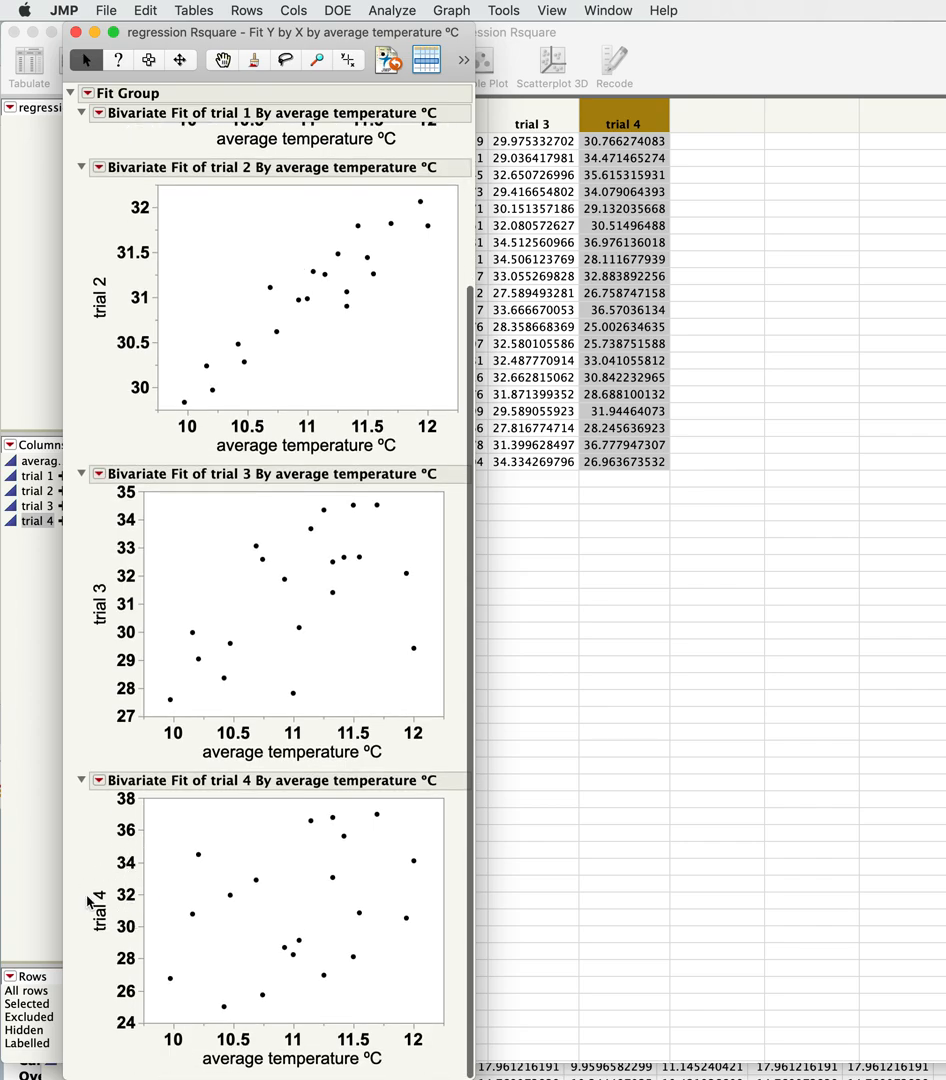
pyautogui.scroll(-3)
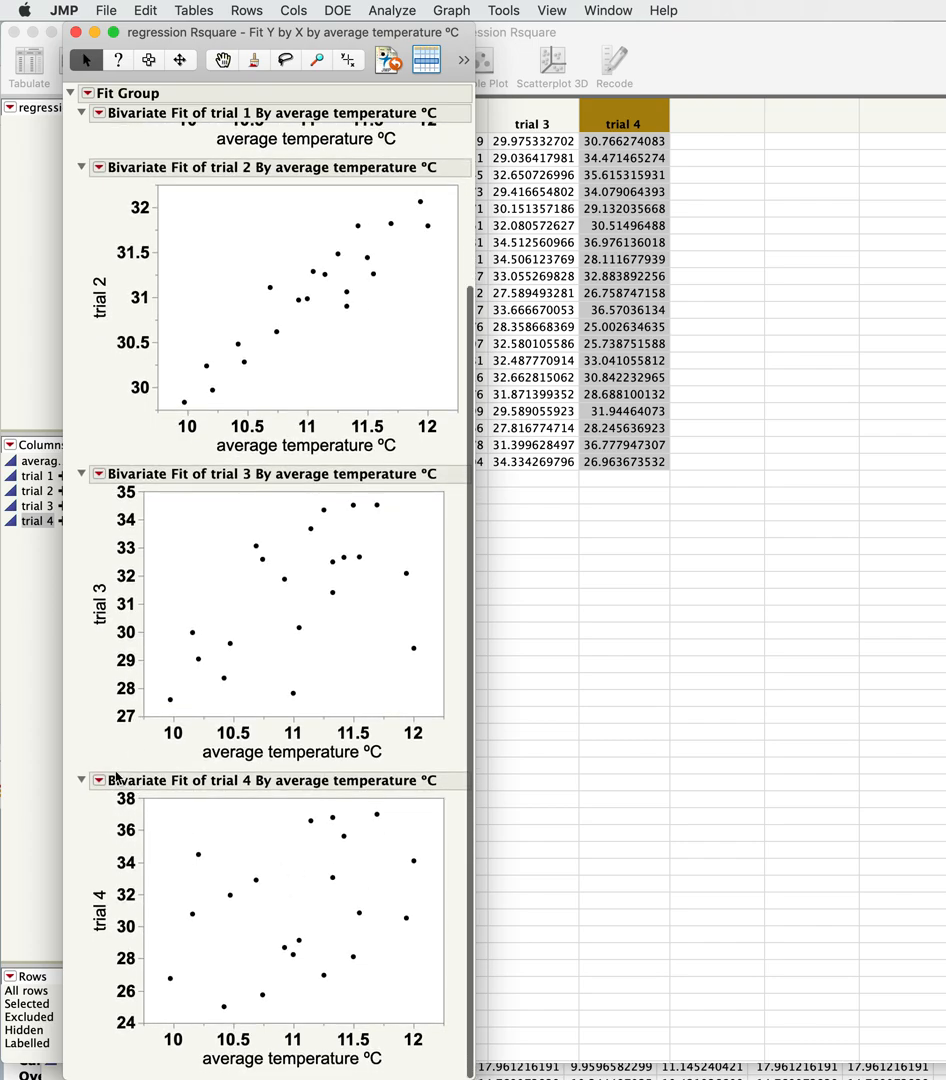
pyautogui.moveTo(120, 738)
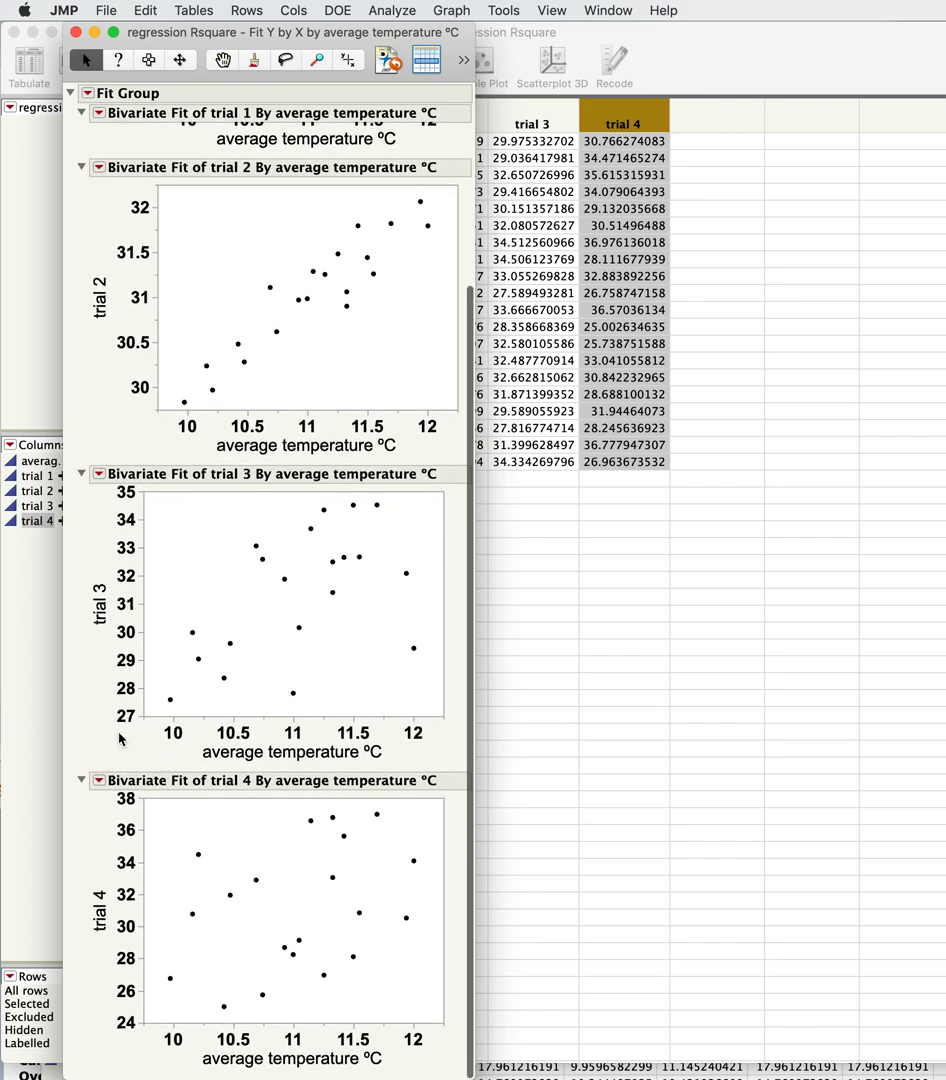
pyautogui.scroll(3)
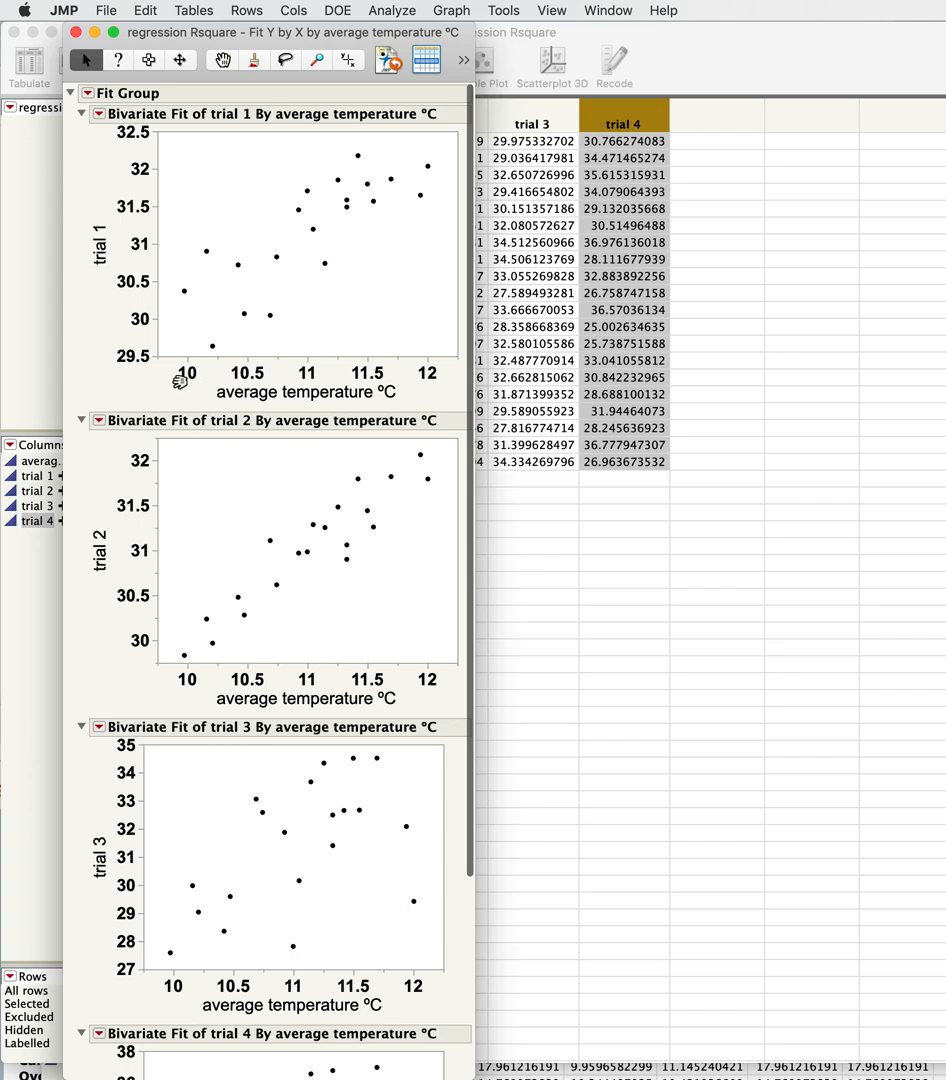
pyautogui.scroll(-3)
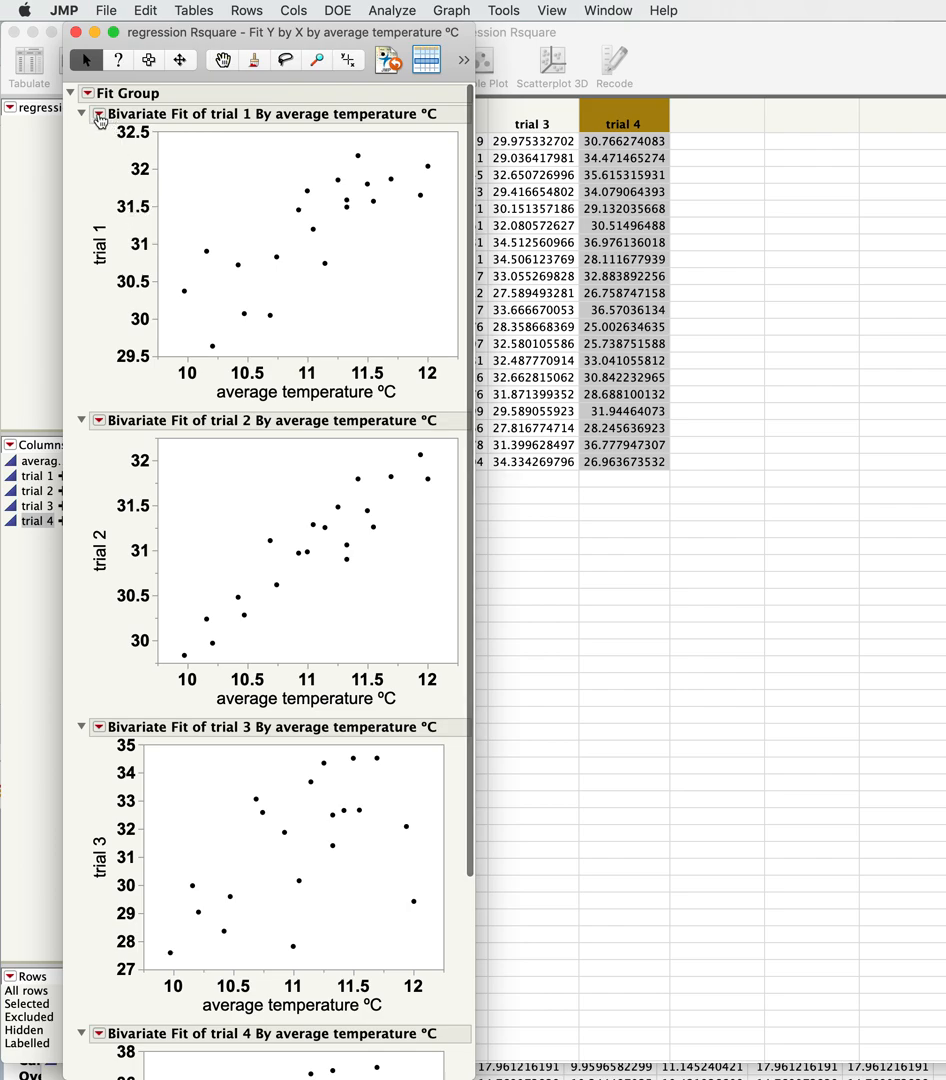
# Fit a line to trial 1 versus average temperature (RSquare 0.658)
pyautogui.click(98, 114)
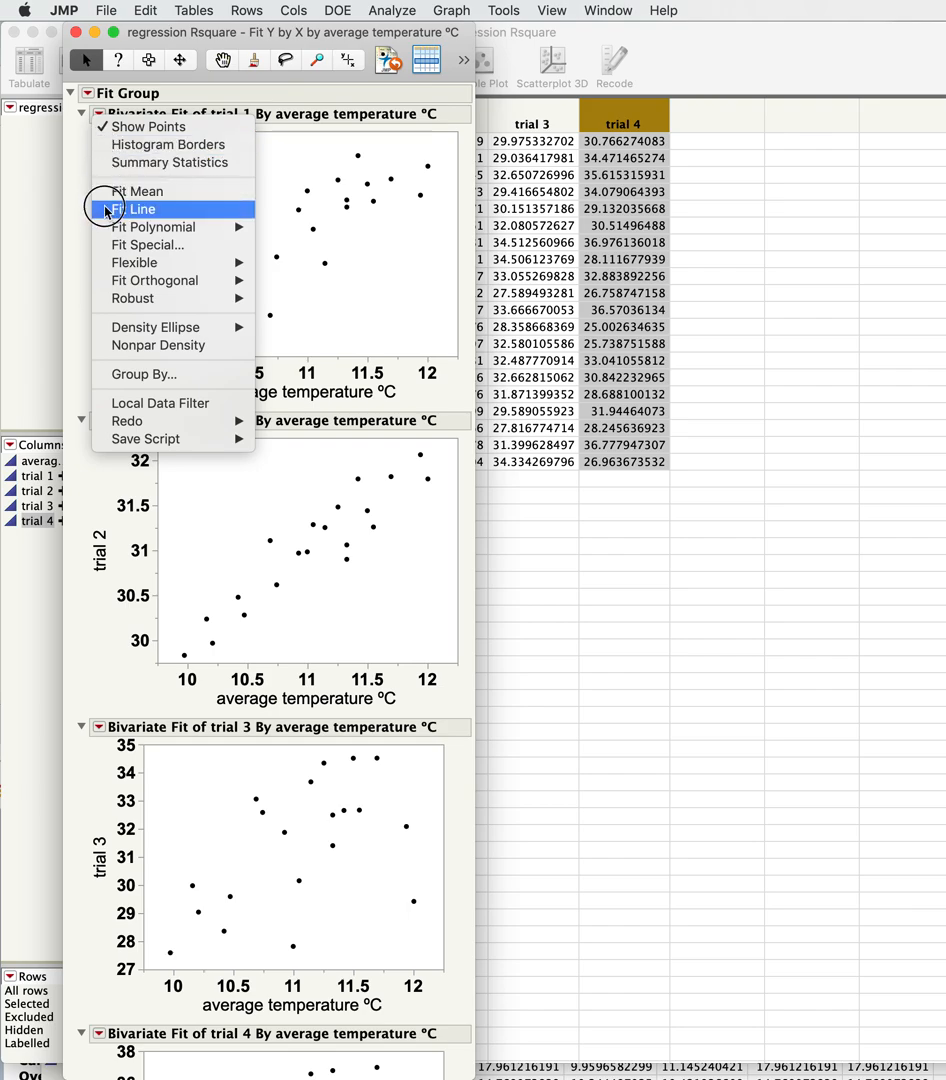
pyautogui.click(139, 208)
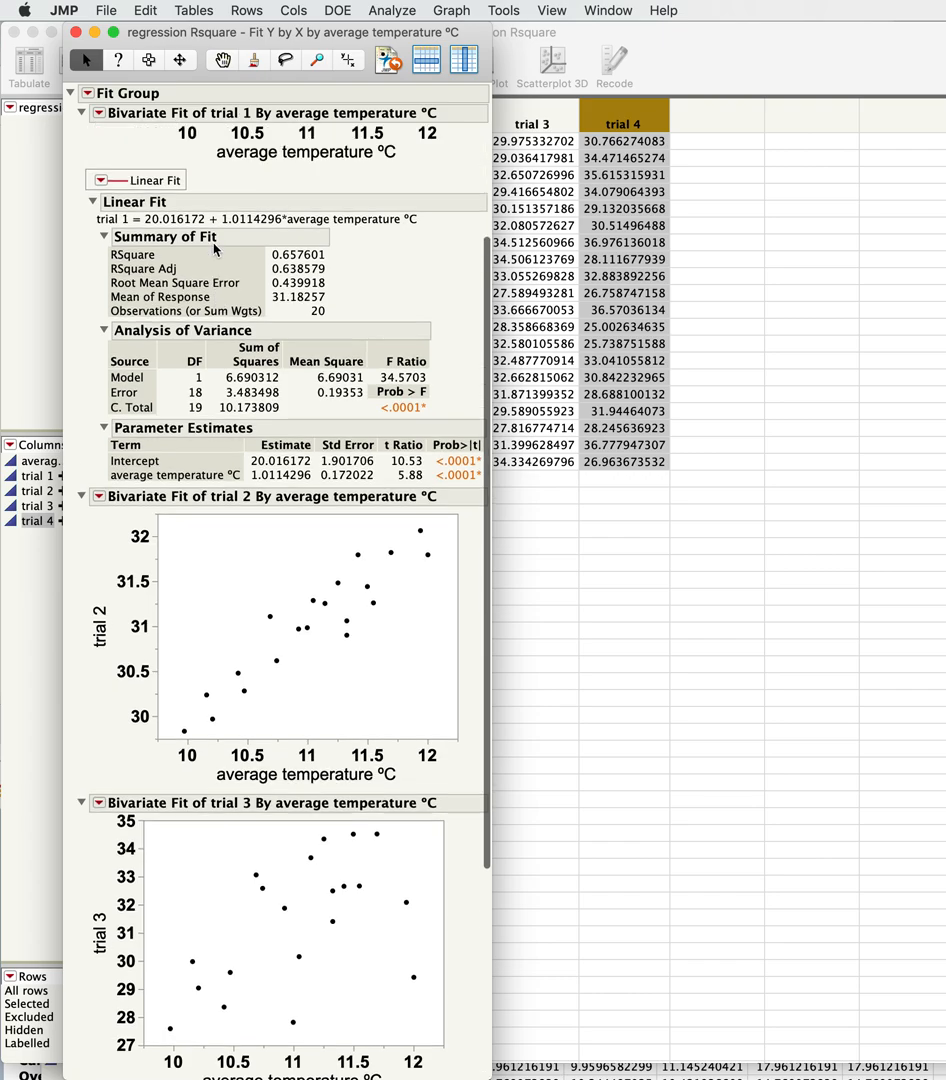
pyautogui.click(80, 113)
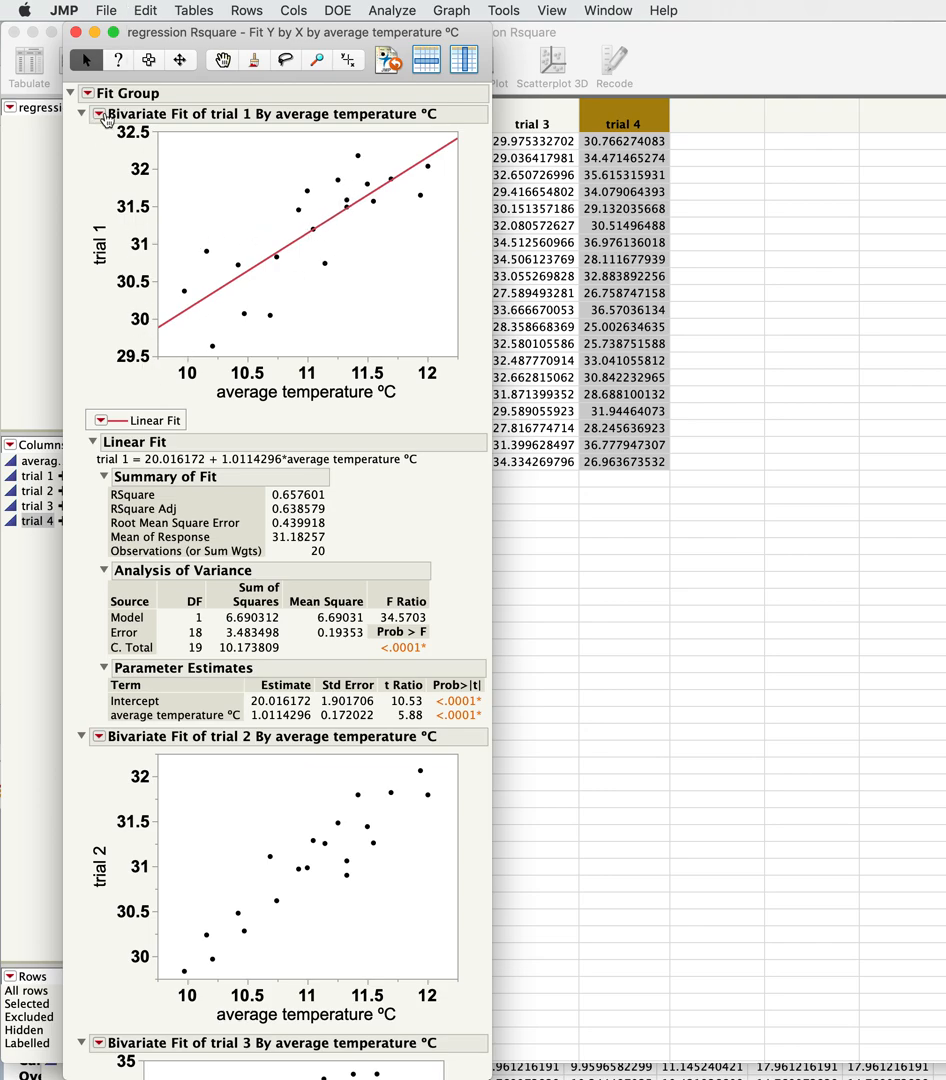
# Reopen the trial 1 red-triangle menu and browse options such as Flexible
pyautogui.click(99, 114)
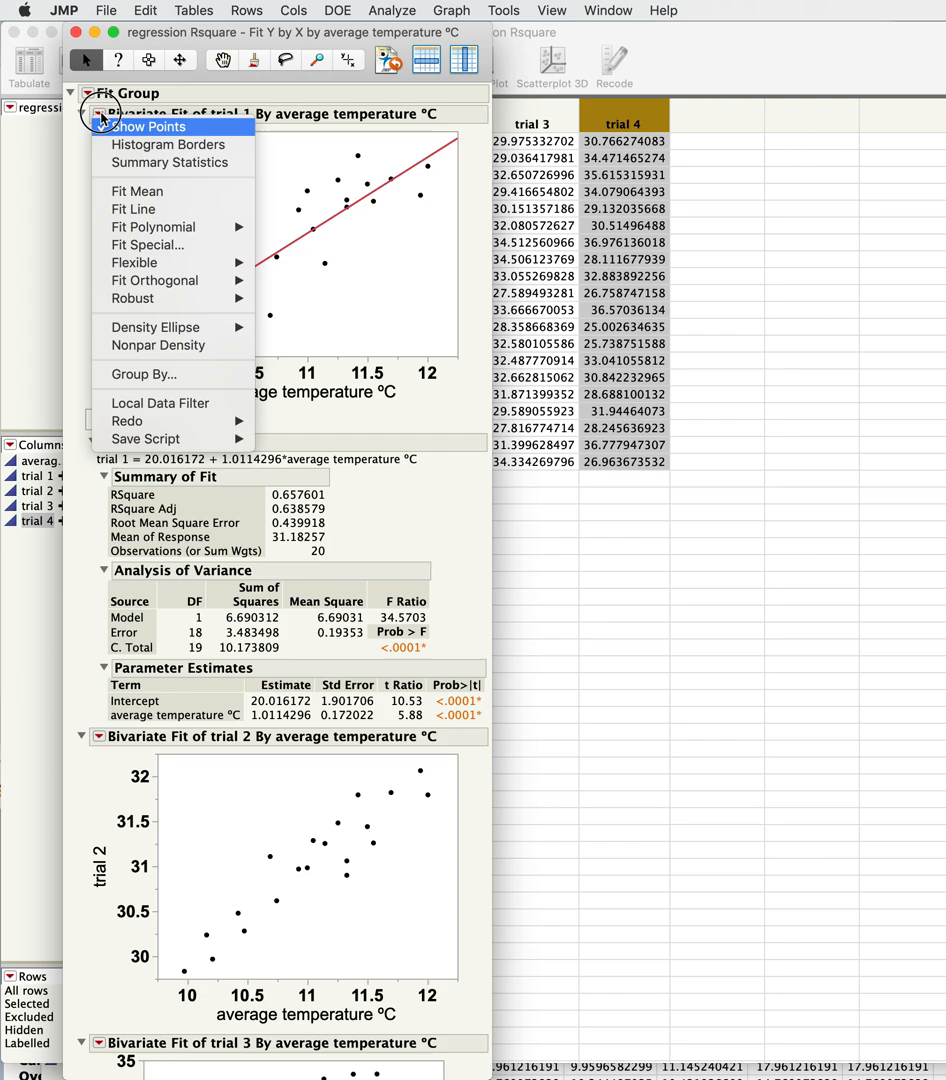
pyautogui.click(151, 126)
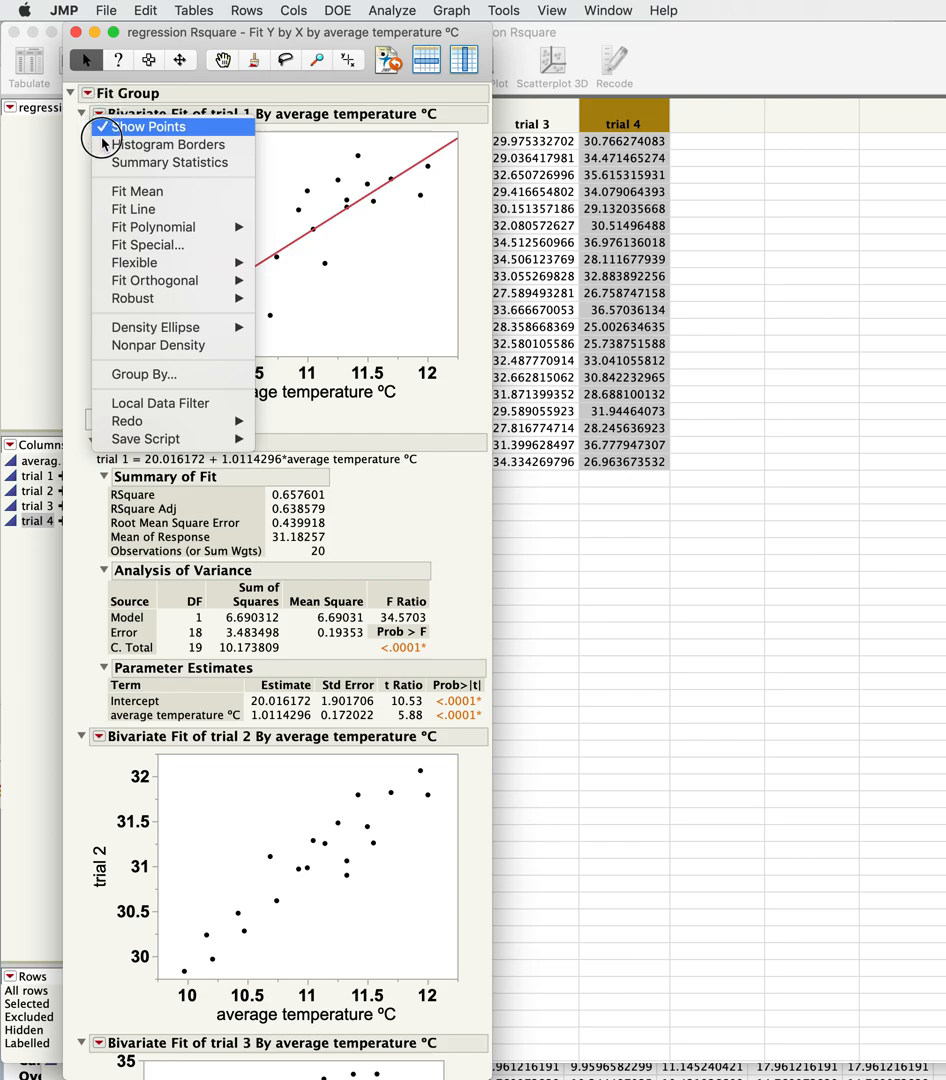
pyautogui.moveTo(134, 262)
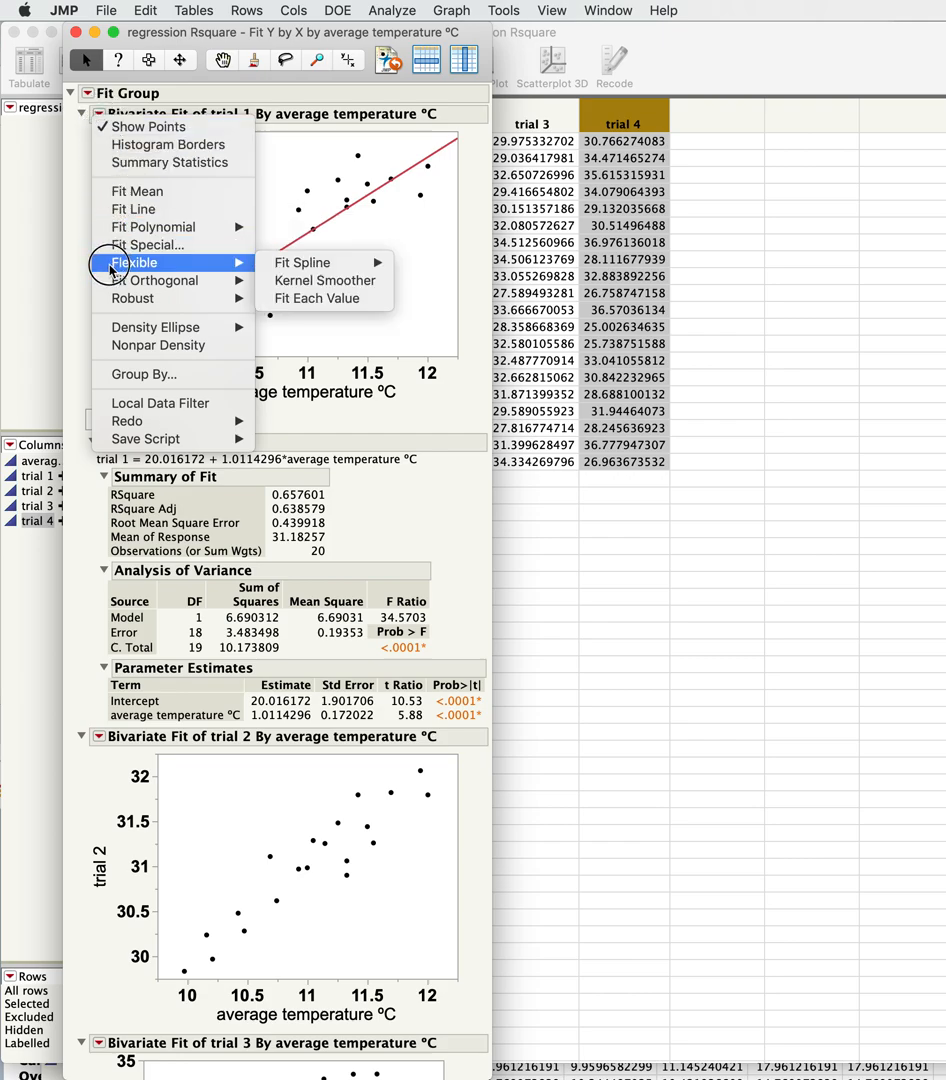
pyautogui.moveTo(89, 163)
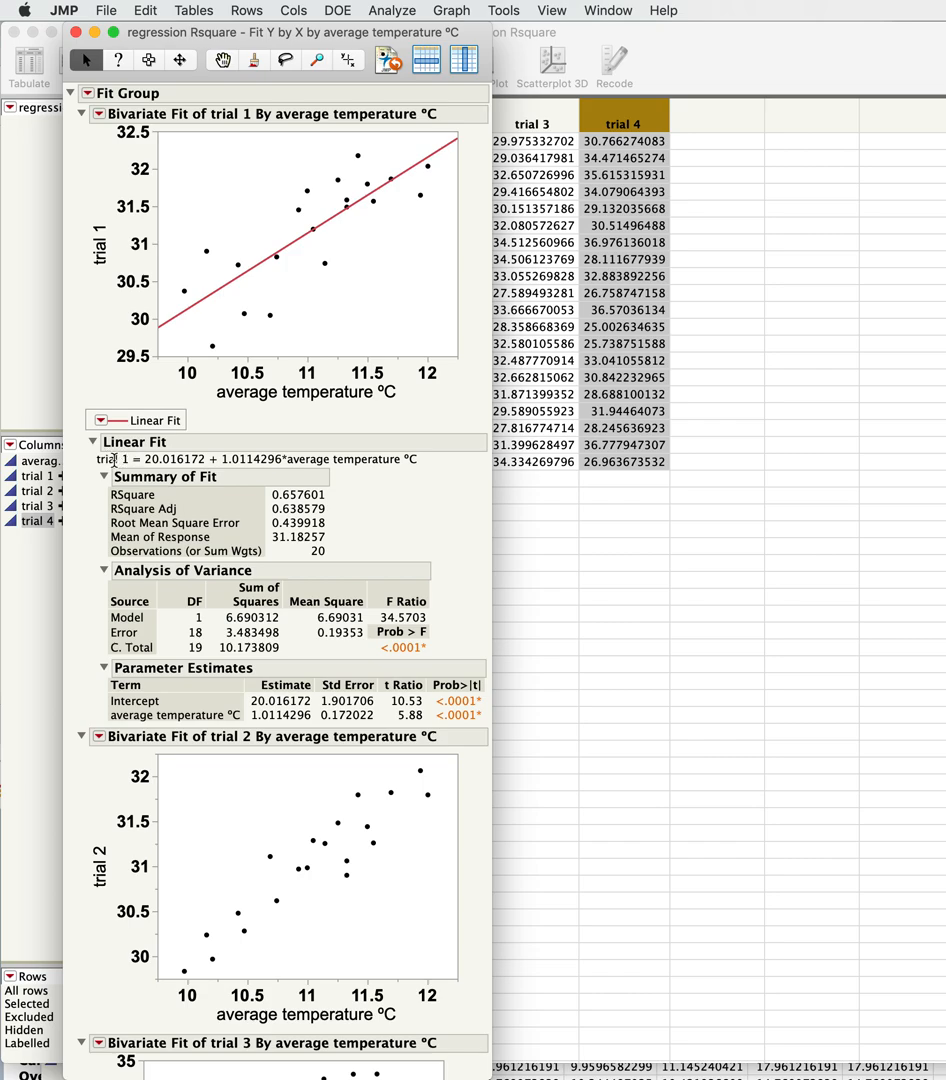
pyautogui.moveTo(95, 505)
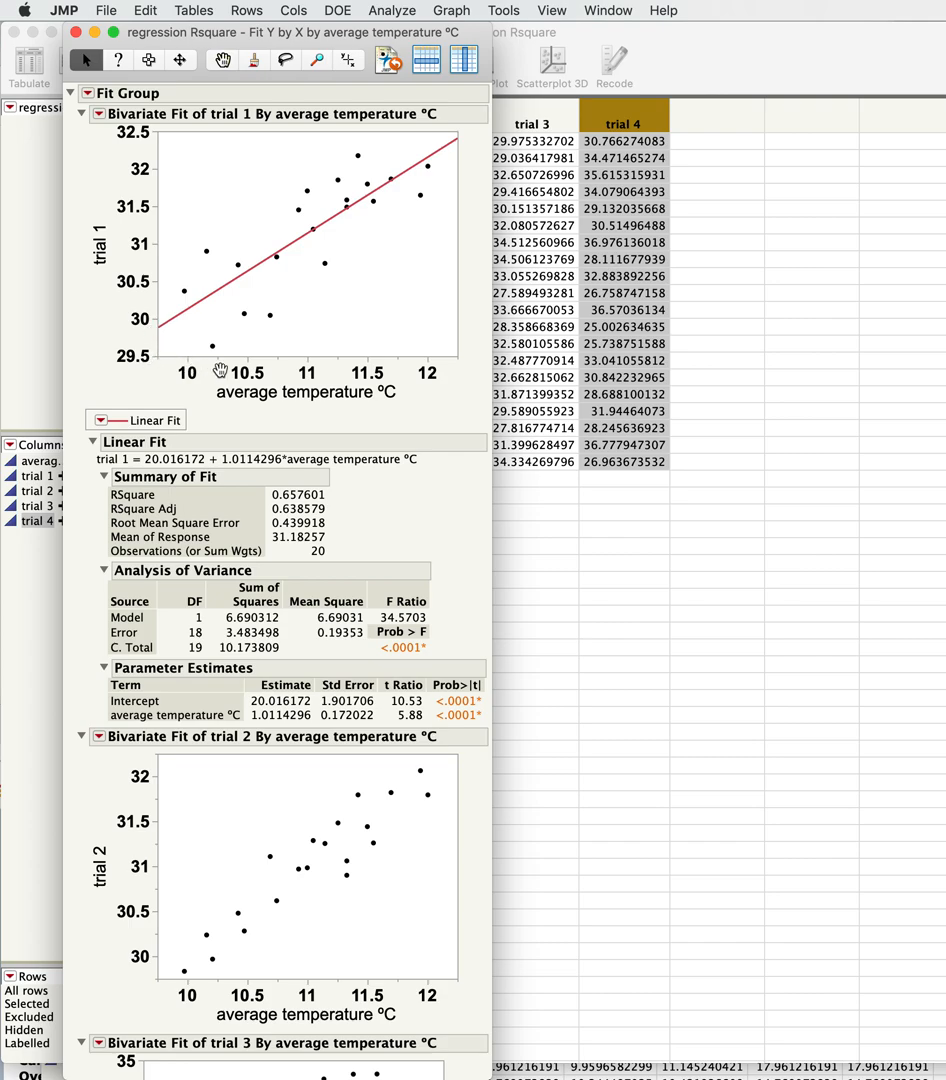
pyautogui.moveTo(252, 365)
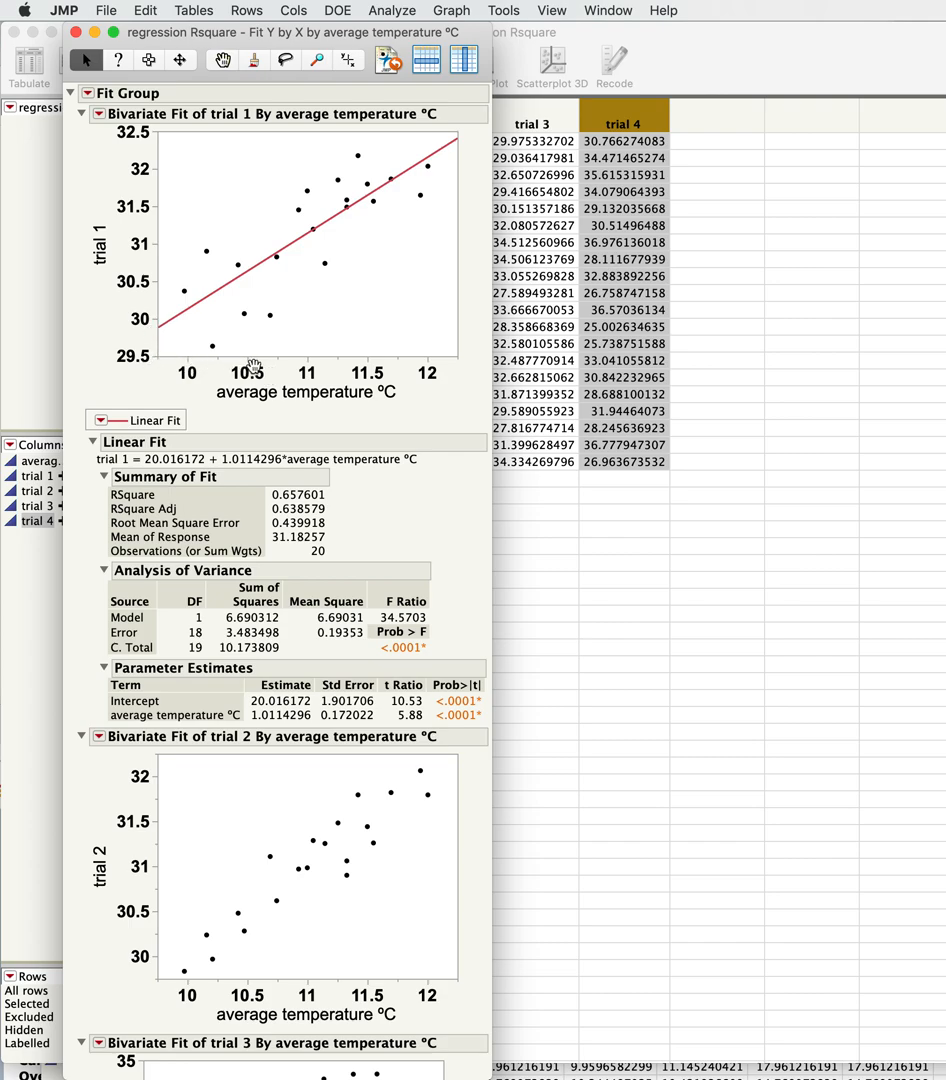
pyautogui.moveTo(140, 345)
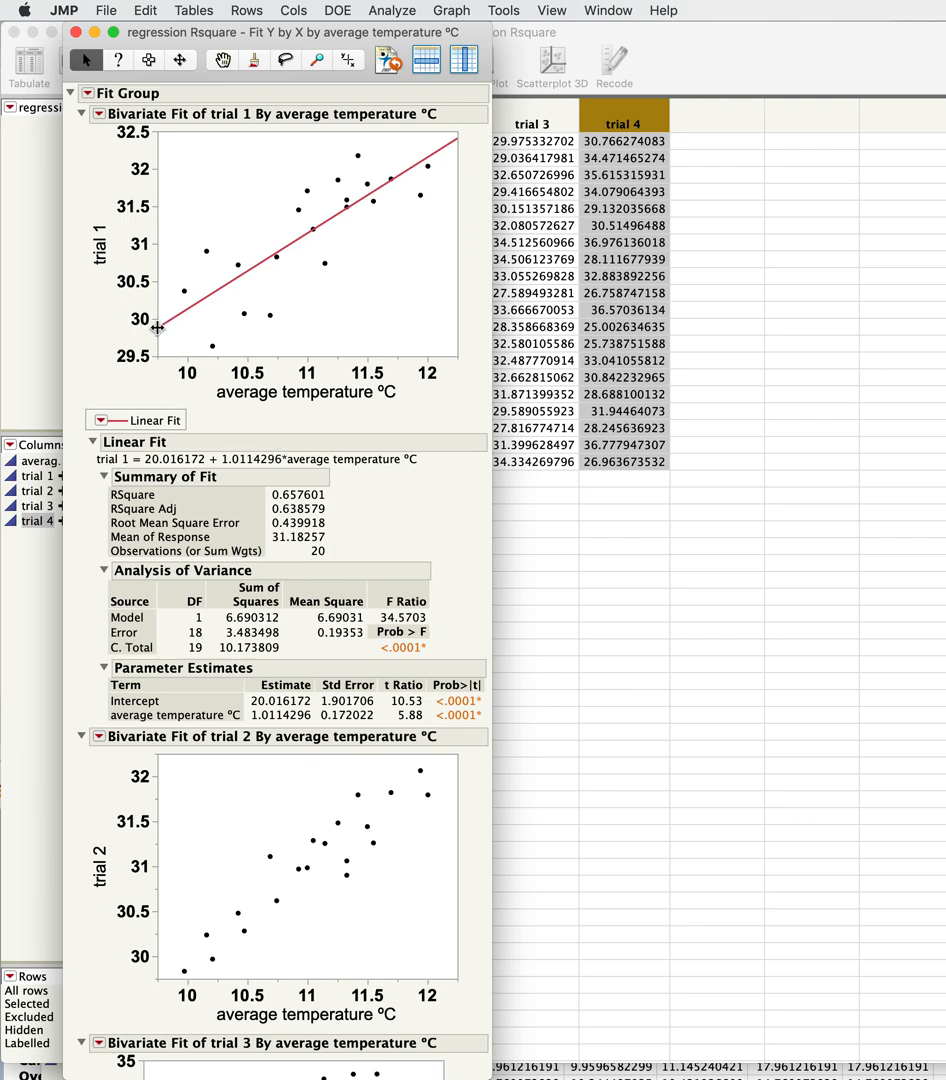
pyautogui.moveTo(363, 305)
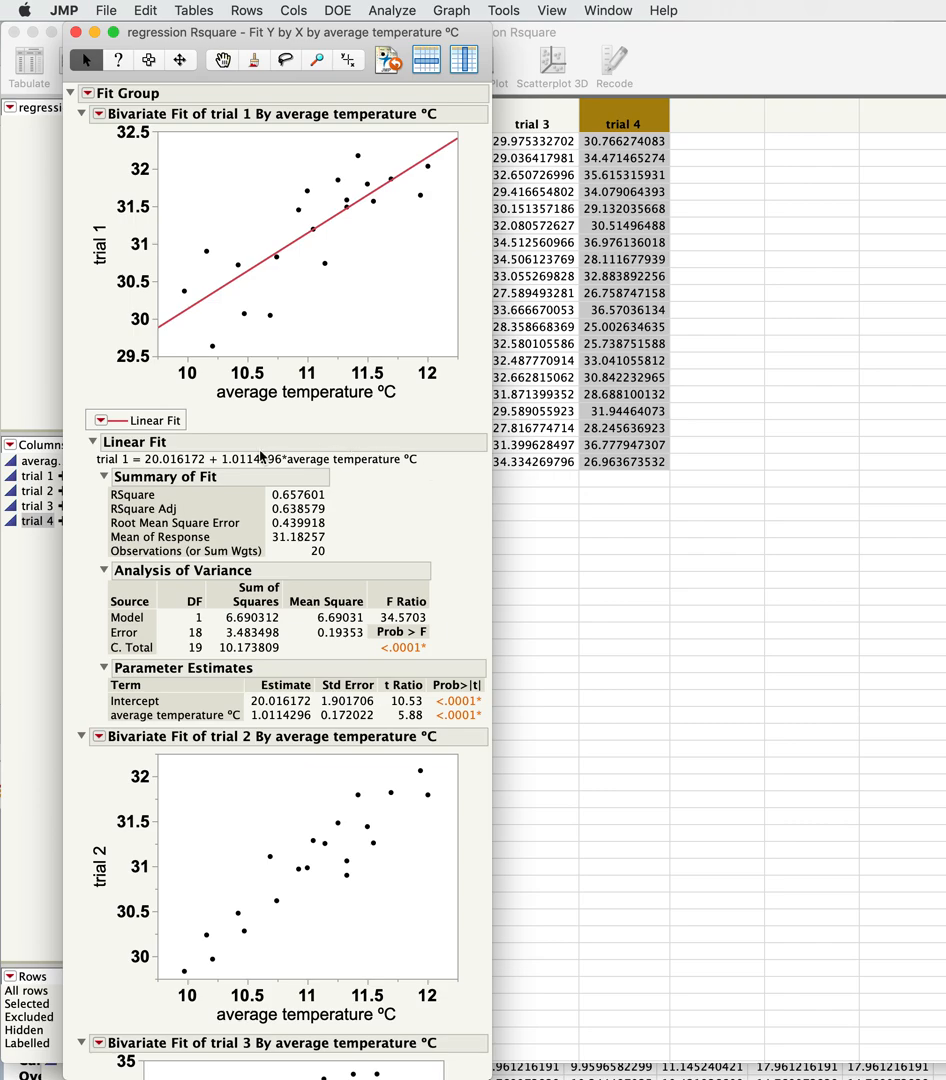
pyautogui.moveTo(302, 480)
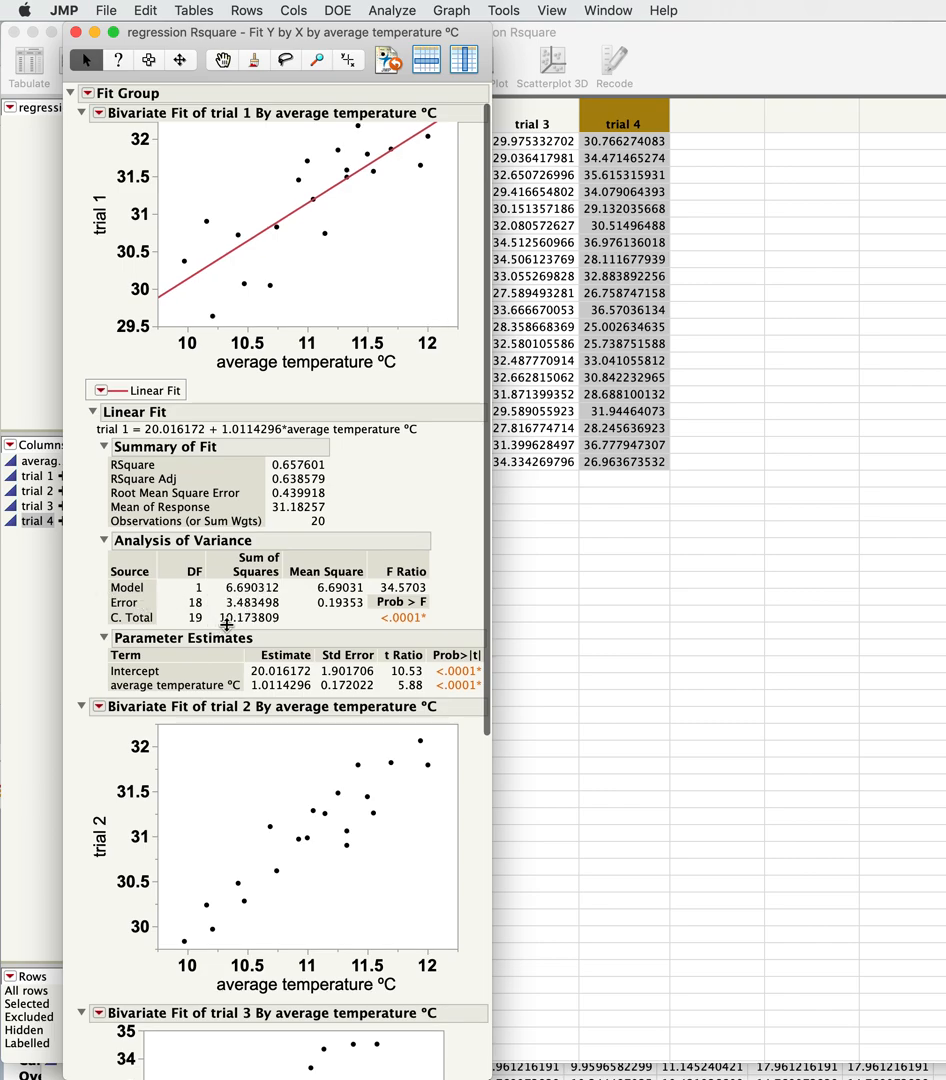
pyautogui.moveTo(250, 578)
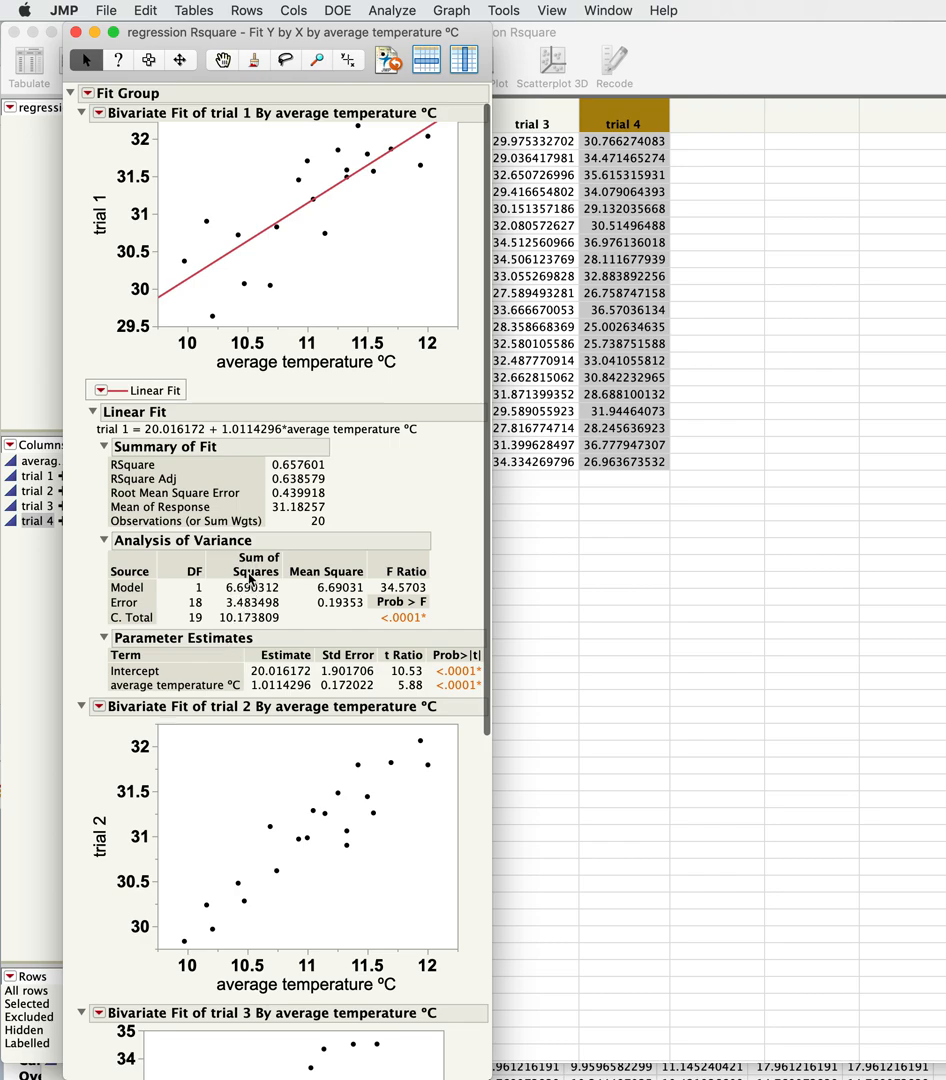
pyautogui.scroll(-3)
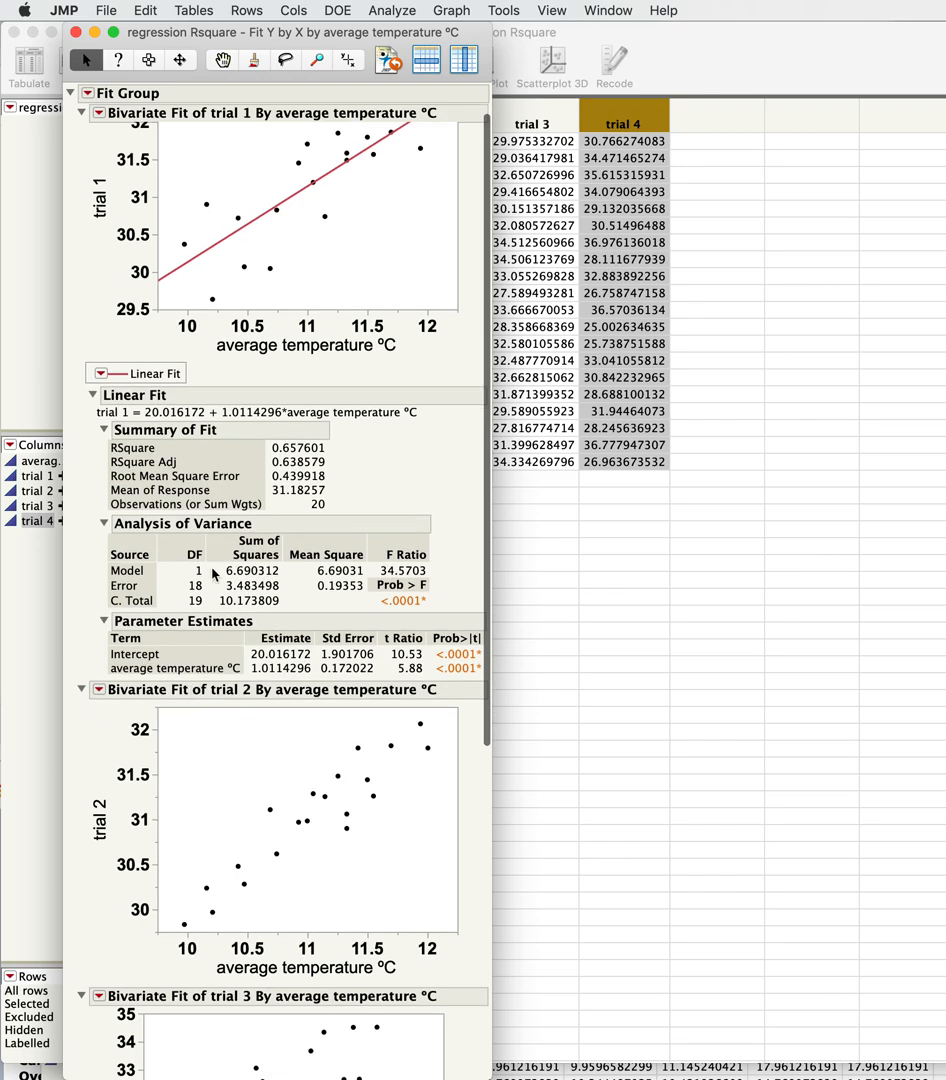
pyautogui.moveTo(290, 588)
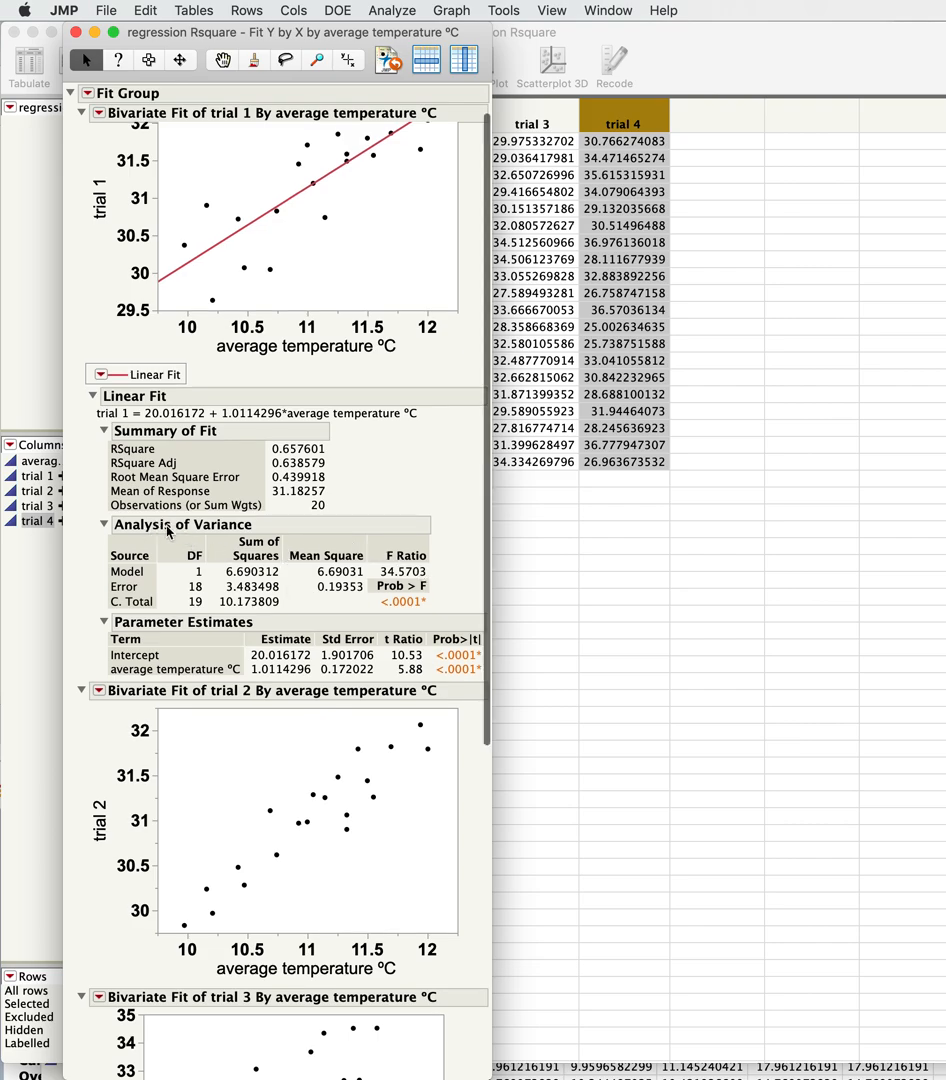
pyautogui.moveTo(268, 198)
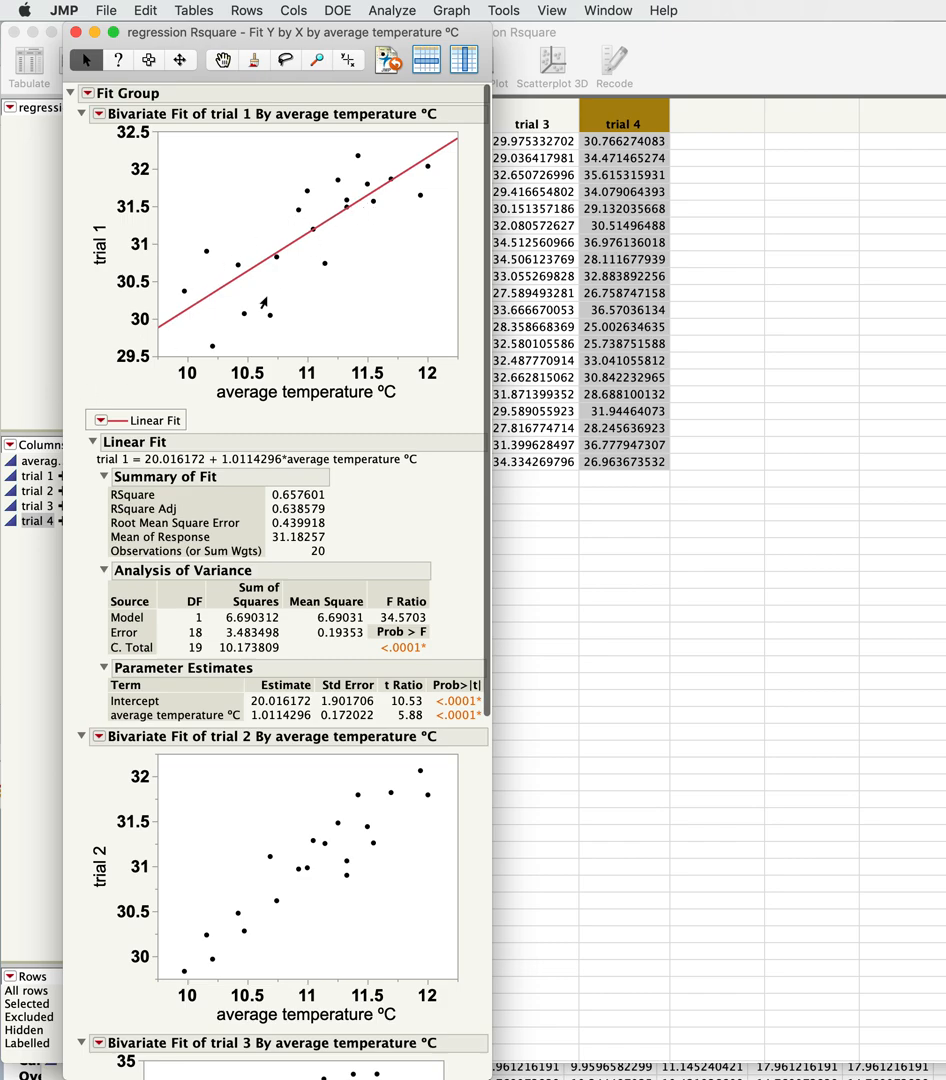
pyautogui.scroll(-3)
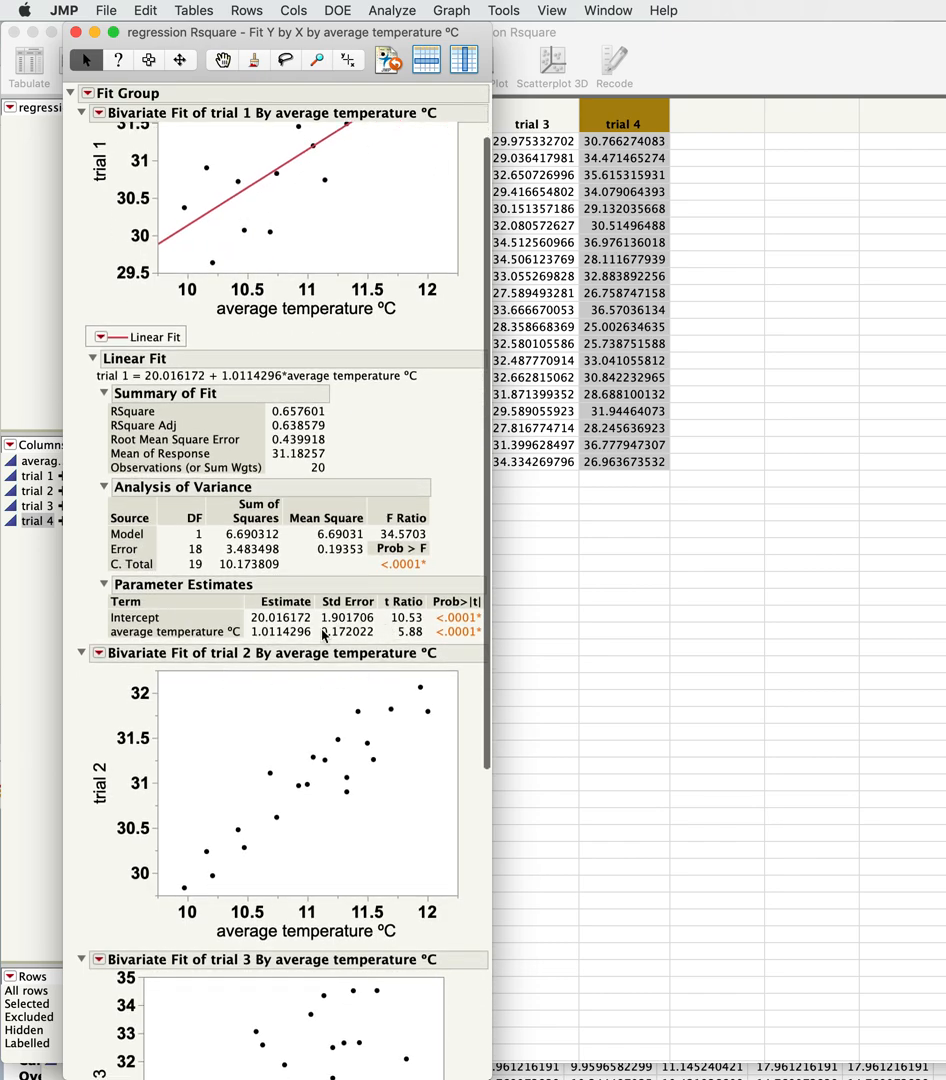
pyautogui.moveTo(380, 637)
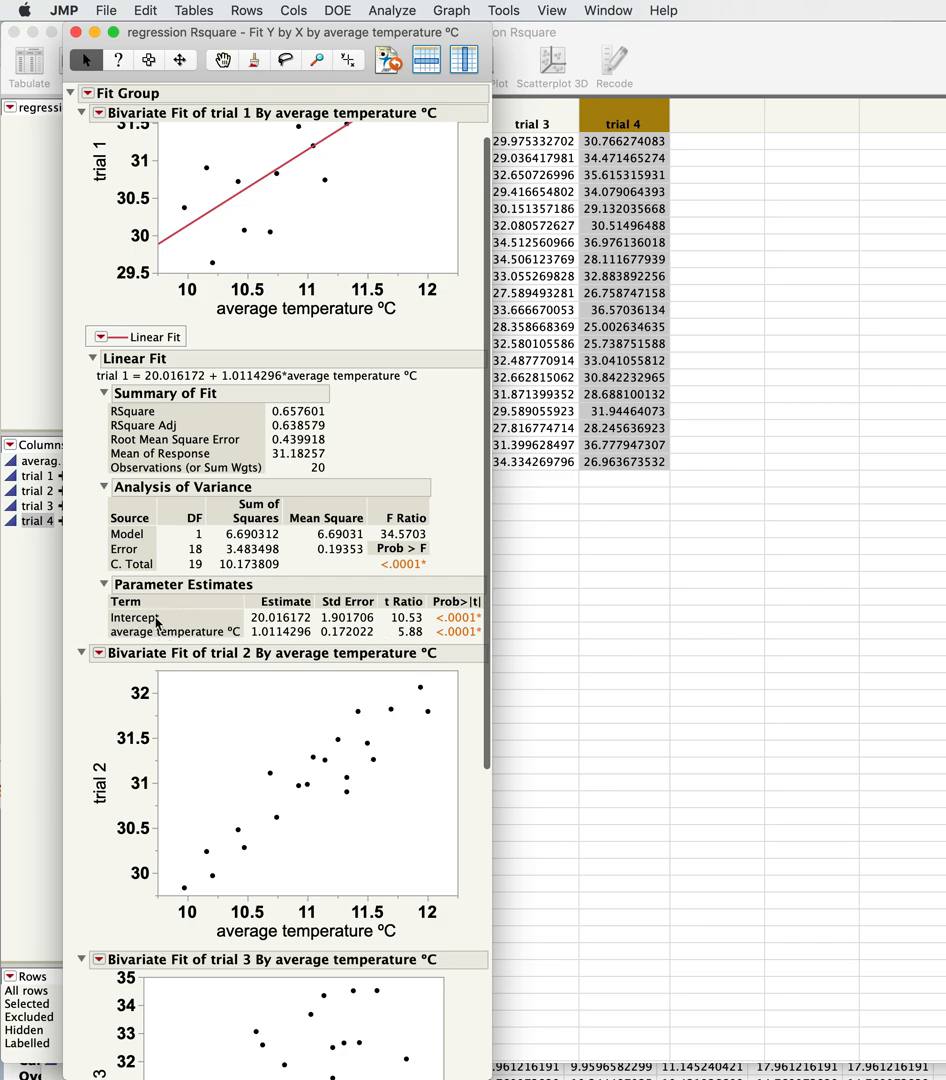
pyautogui.moveTo(234, 623)
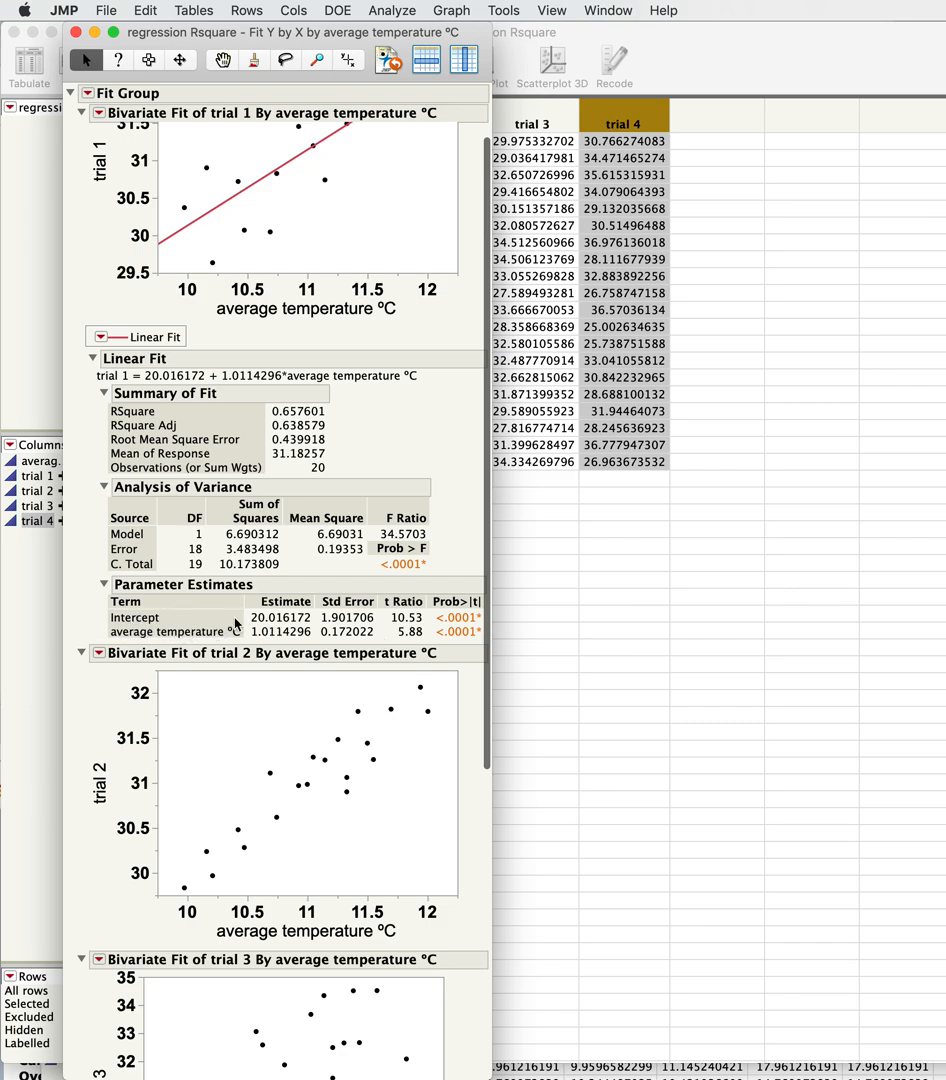
pyautogui.moveTo(70, 678)
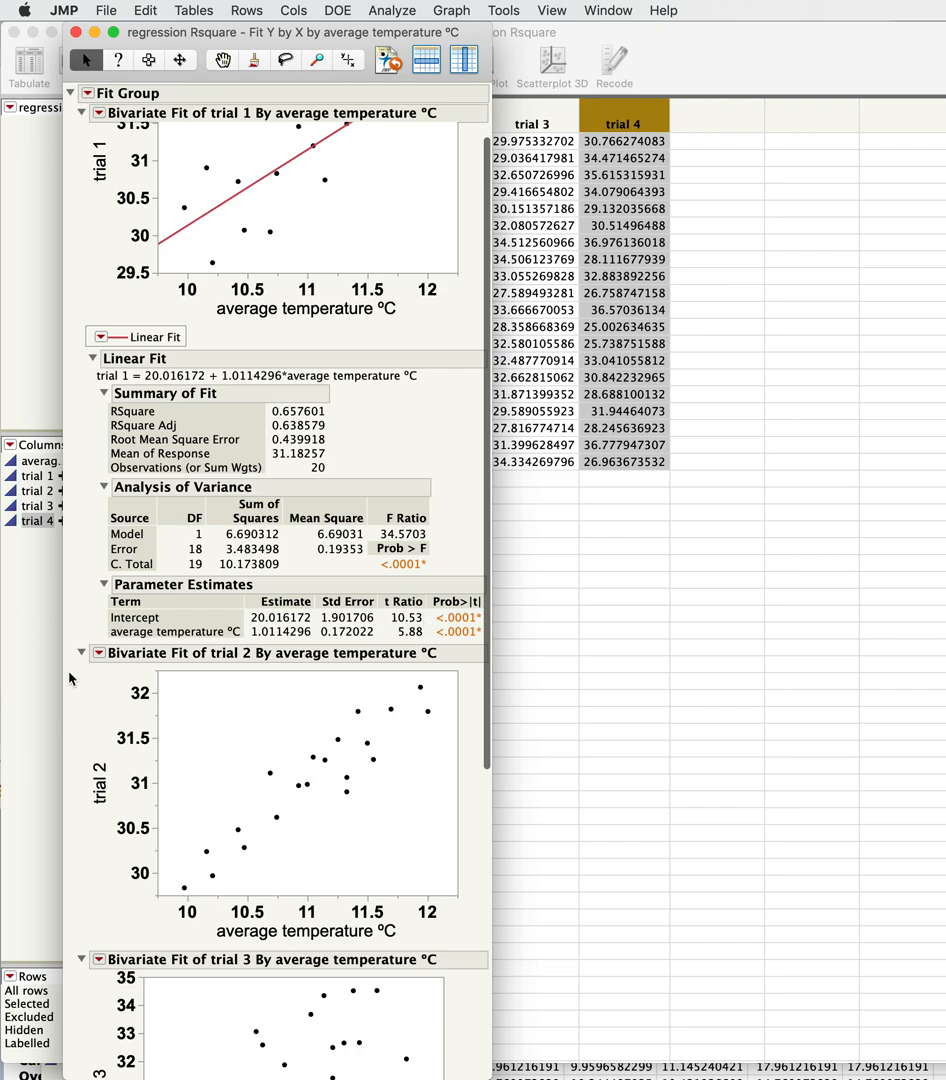
pyautogui.moveTo(170, 648)
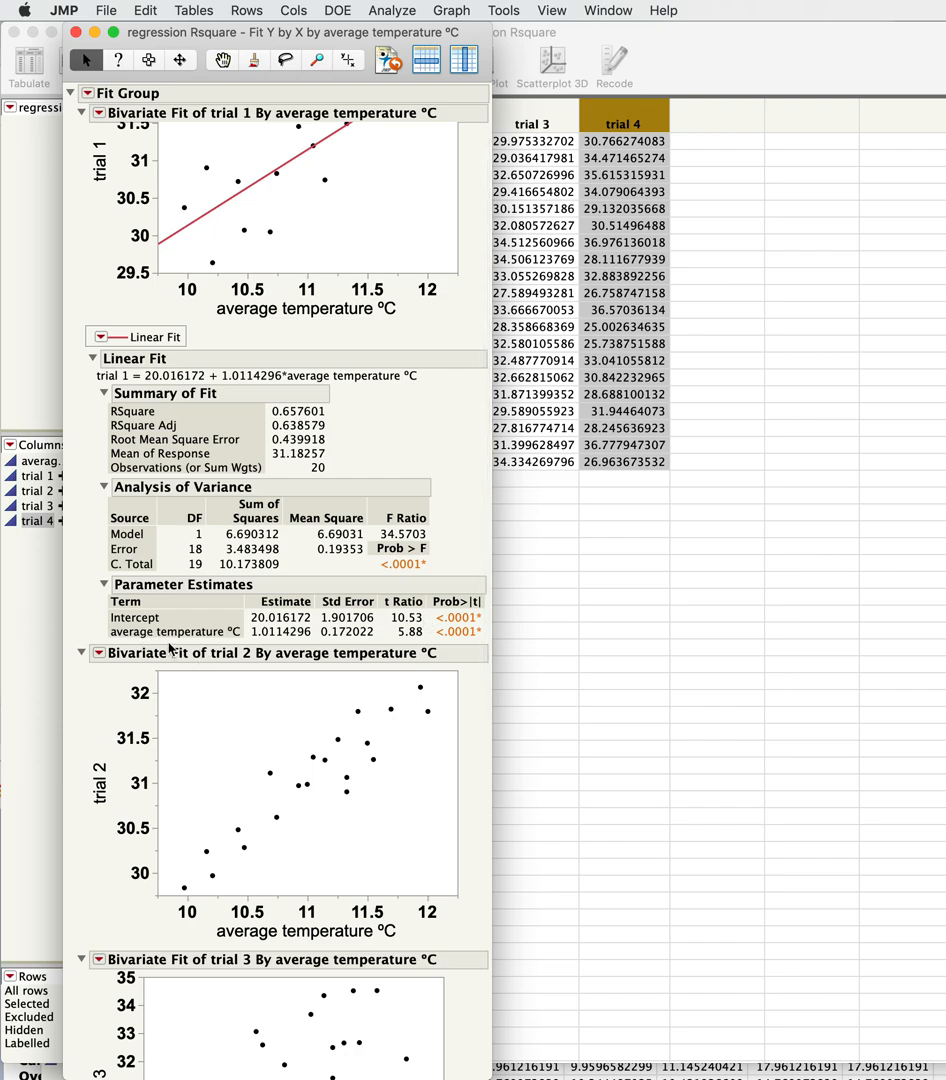
pyautogui.moveTo(250, 558)
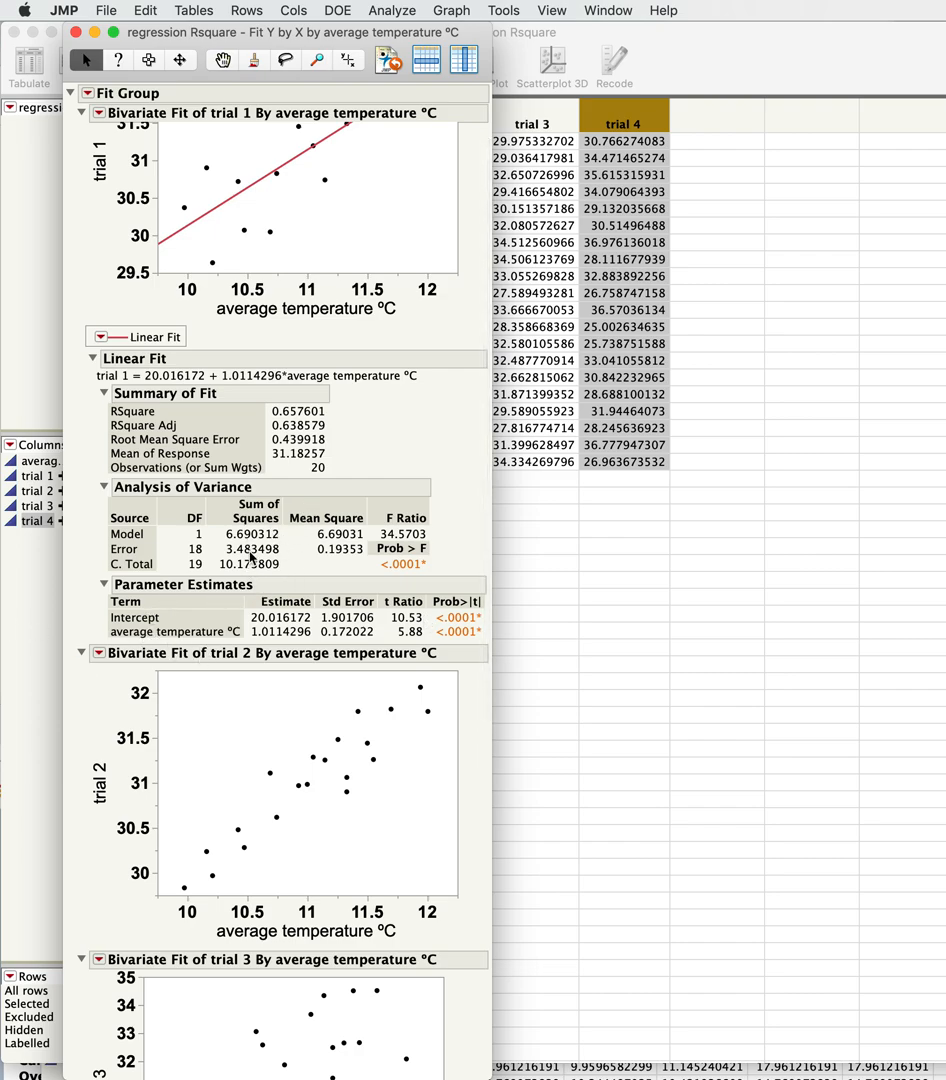
pyautogui.moveTo(283, 568)
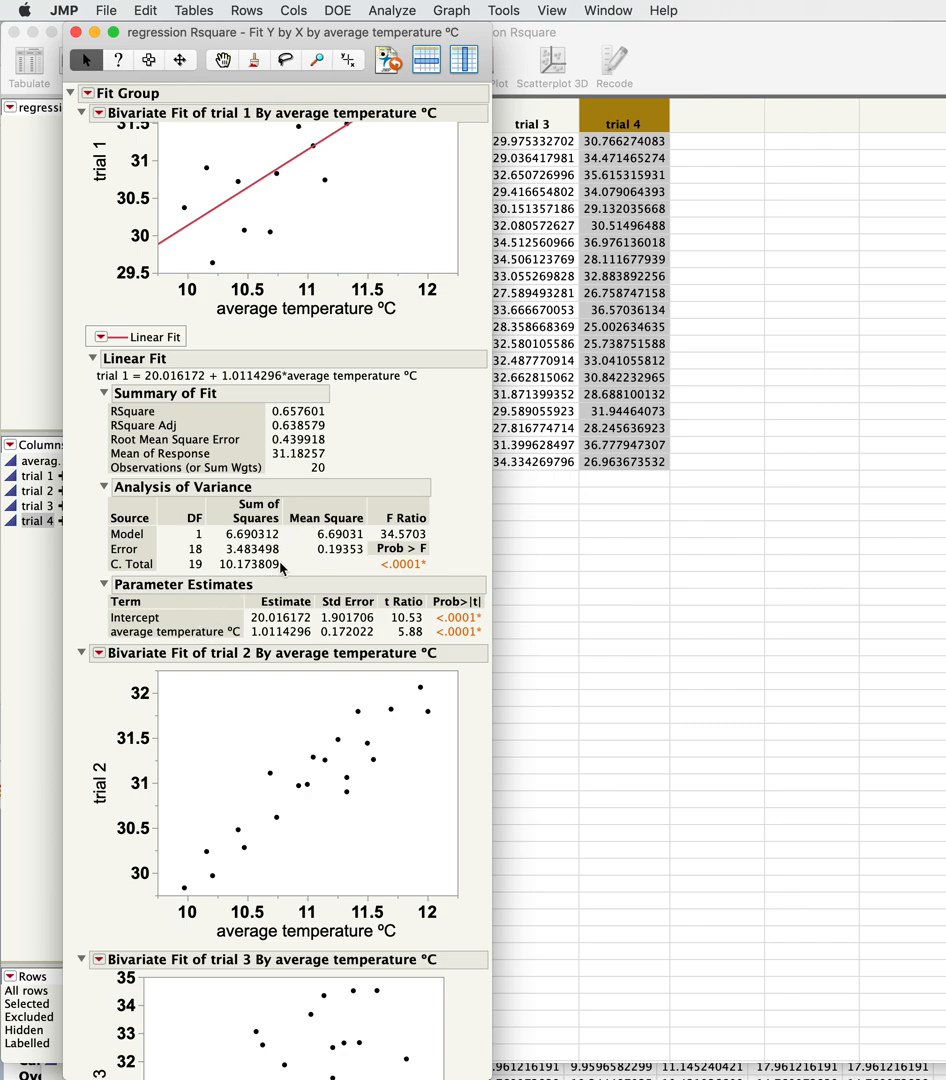
pyautogui.moveTo(148, 637)
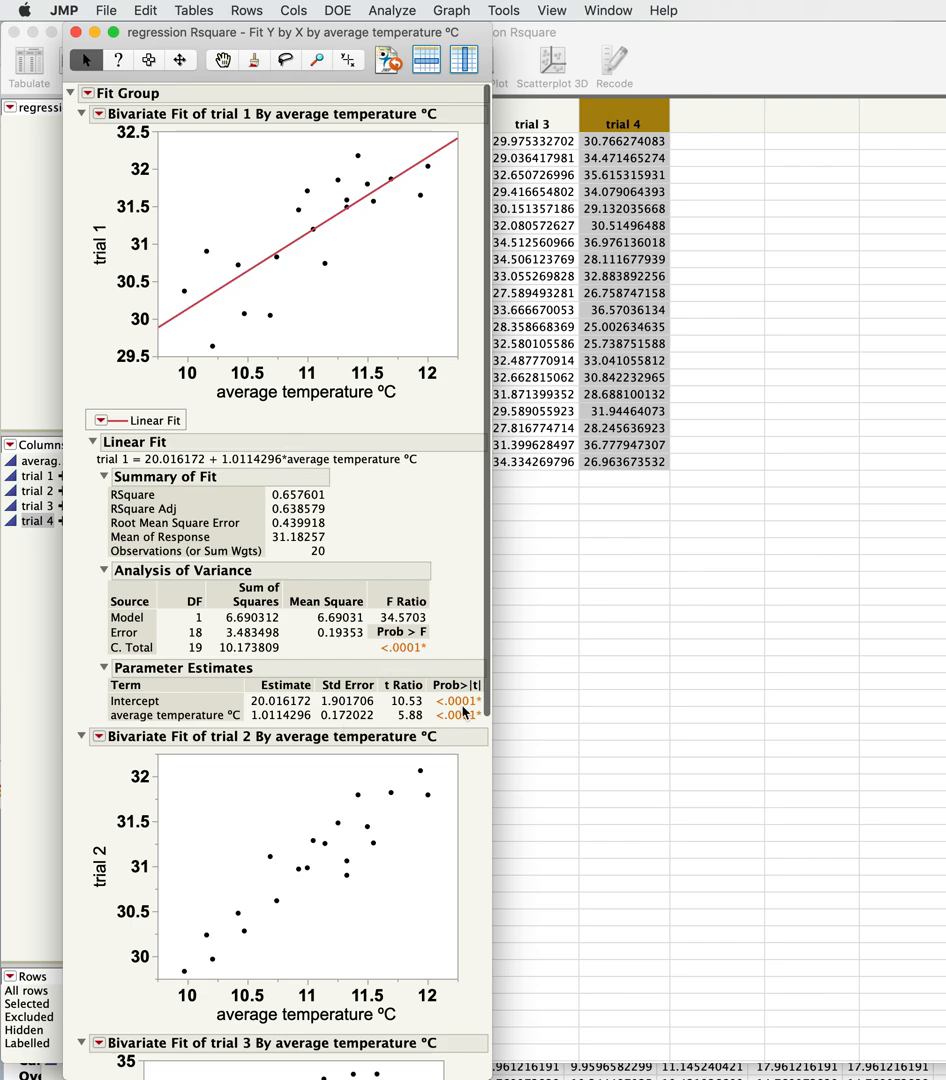
pyautogui.moveTo(290, 510)
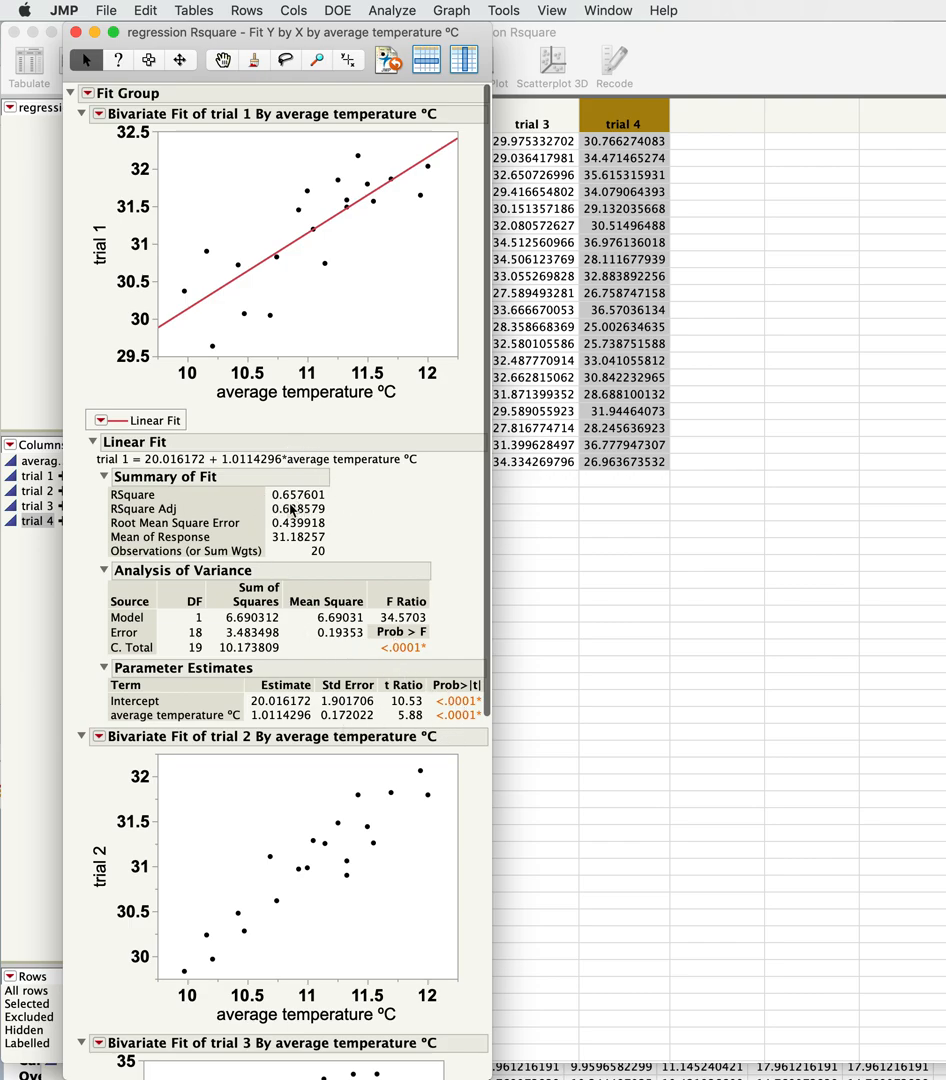
pyautogui.scroll(-3)
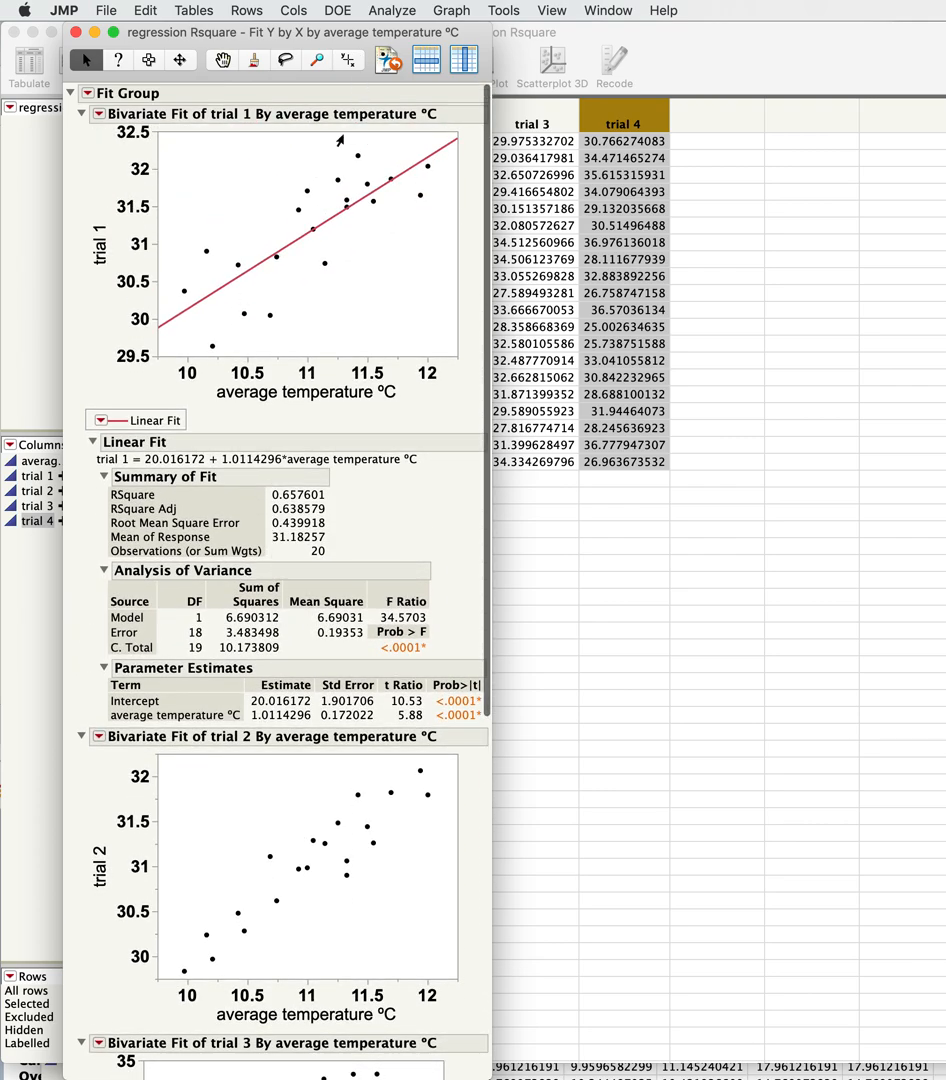
pyautogui.scroll(-3)
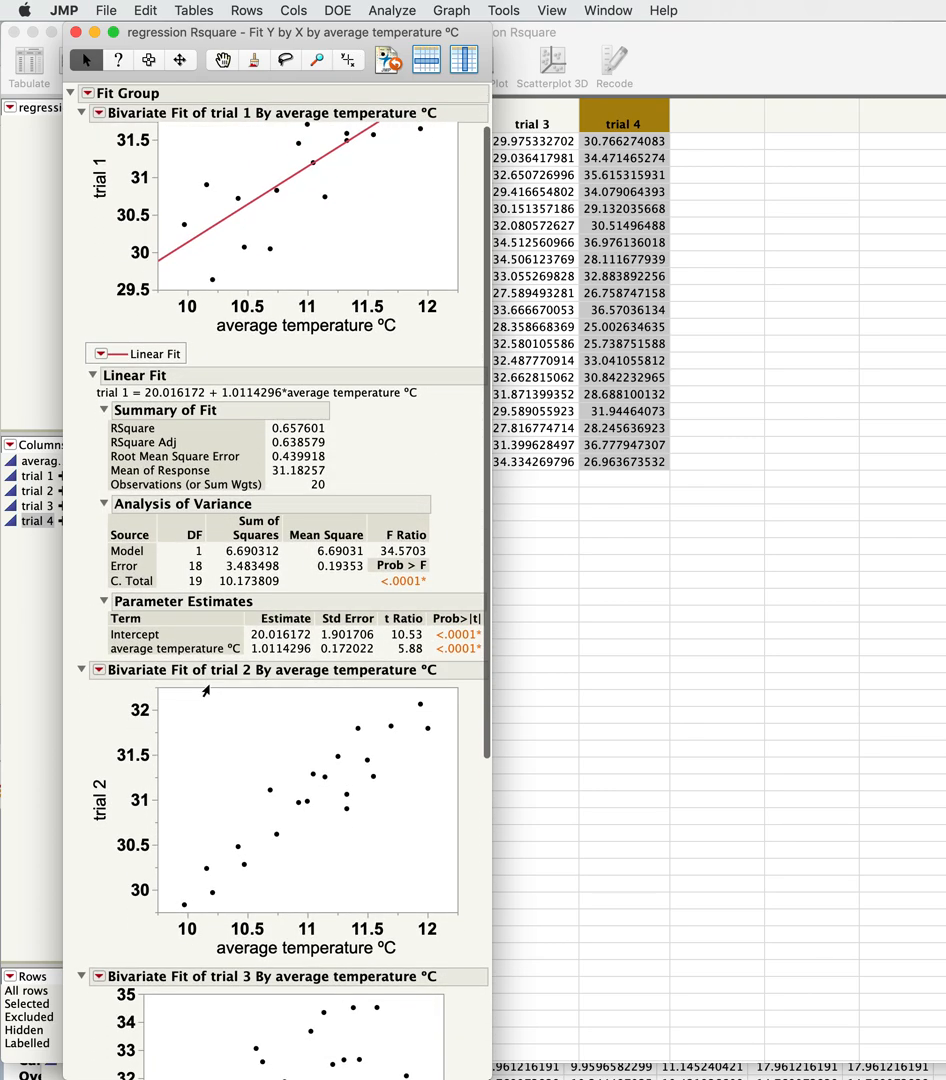
pyautogui.scroll(-3)
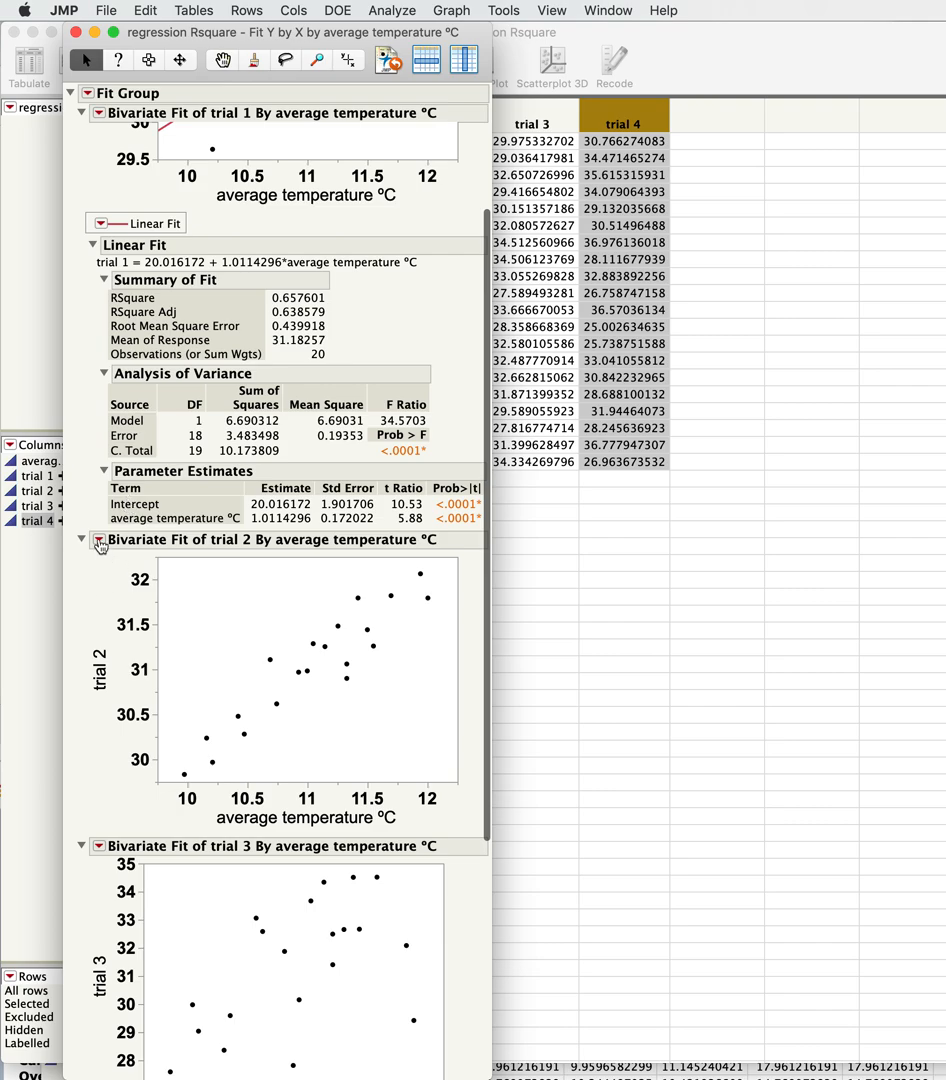
pyautogui.click(98, 544)
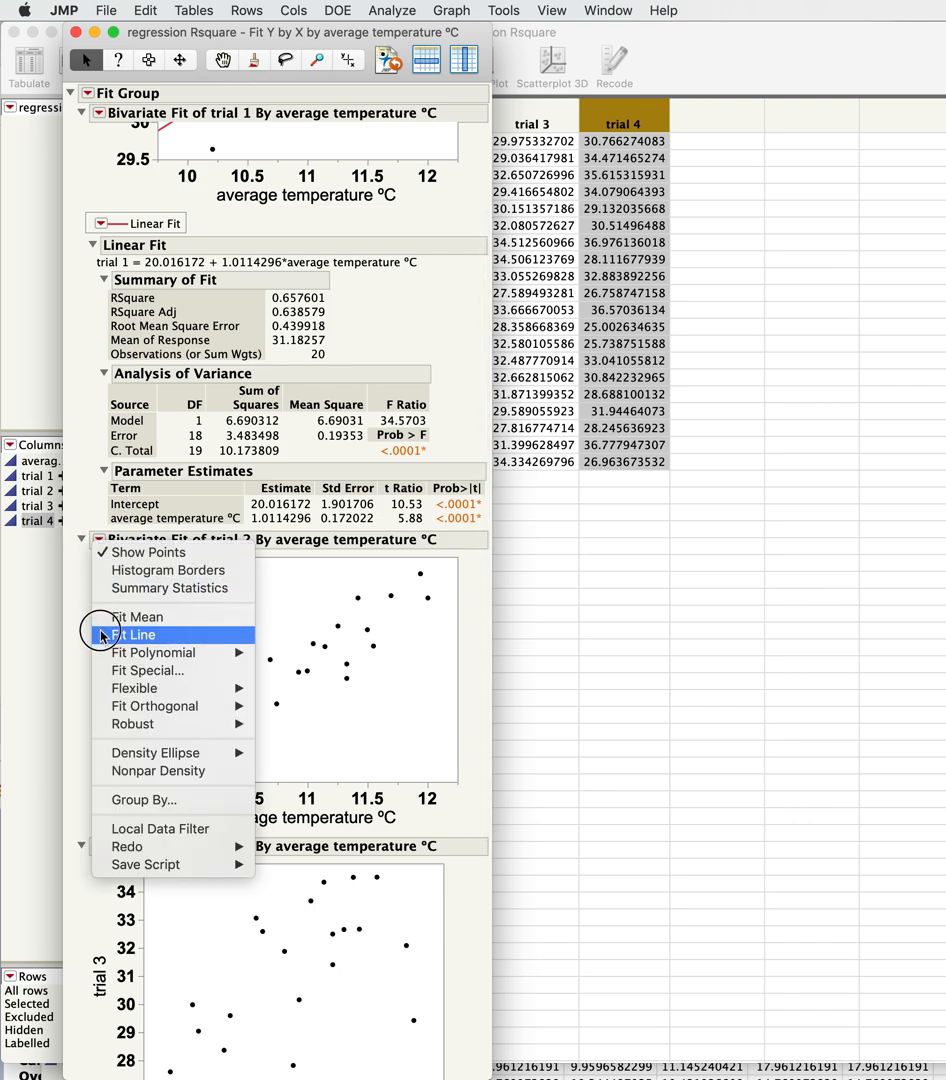
pyautogui.click(131, 635)
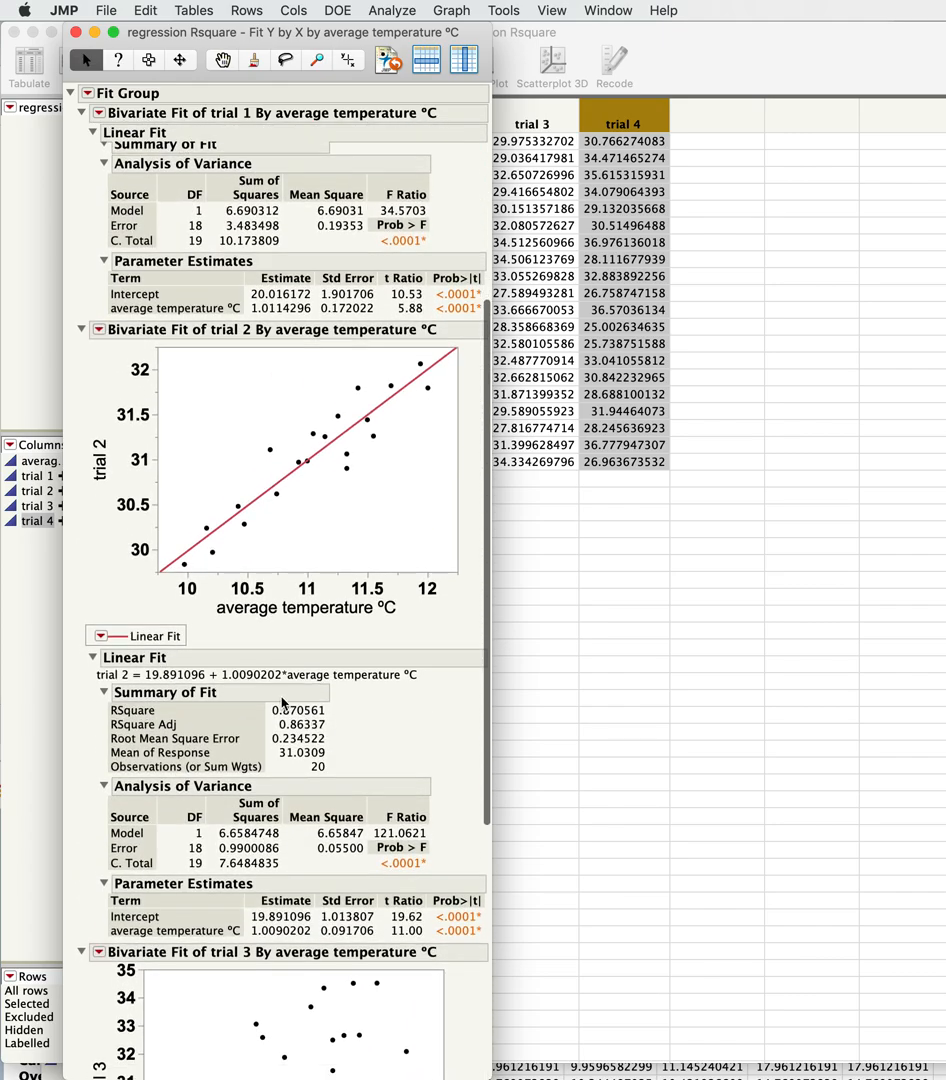
pyautogui.moveTo(348, 537)
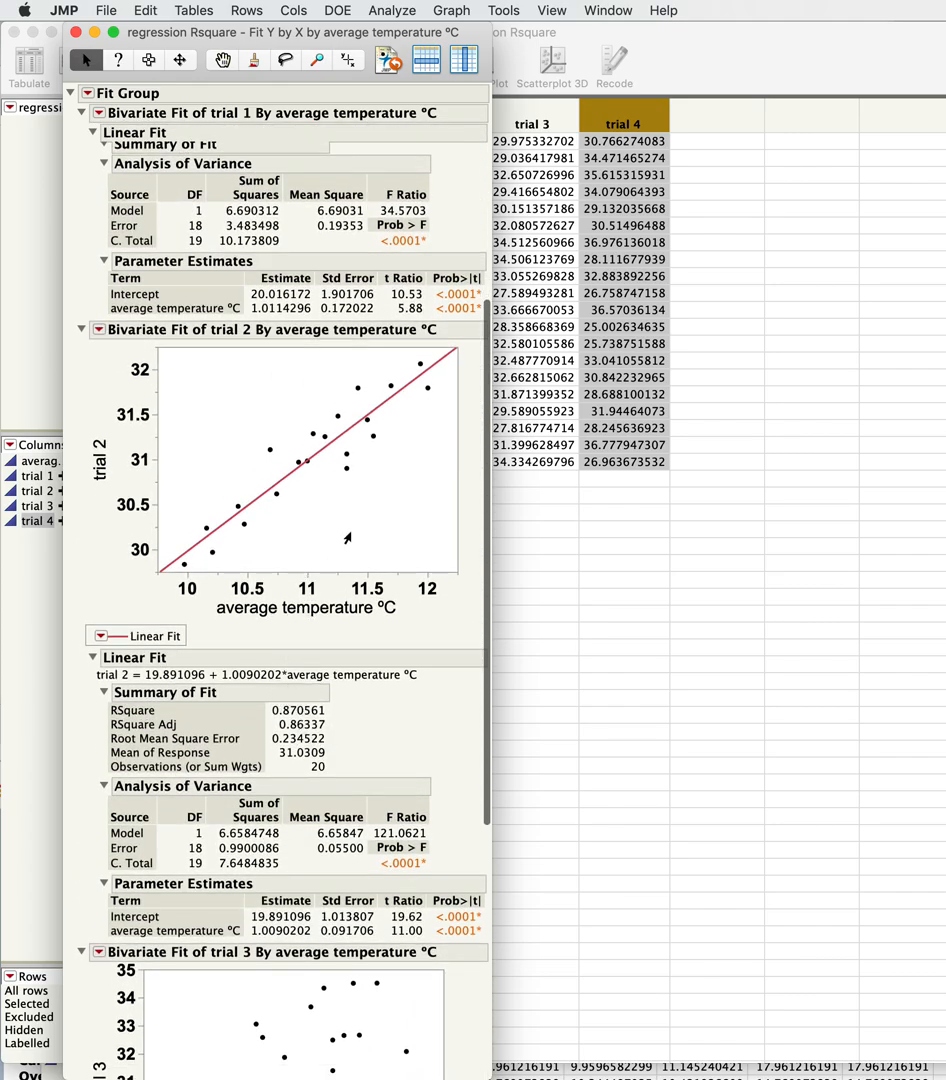
pyautogui.click(89, 114)
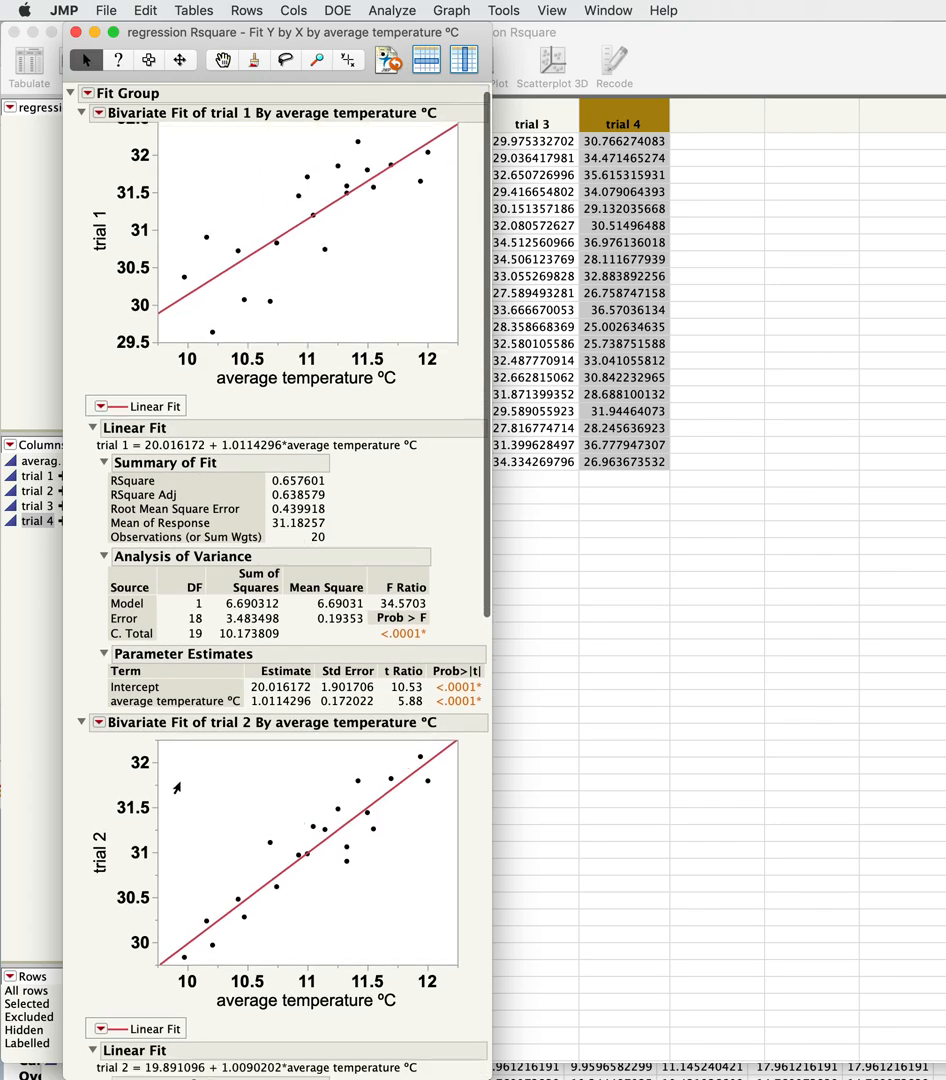
pyautogui.scroll(-3)
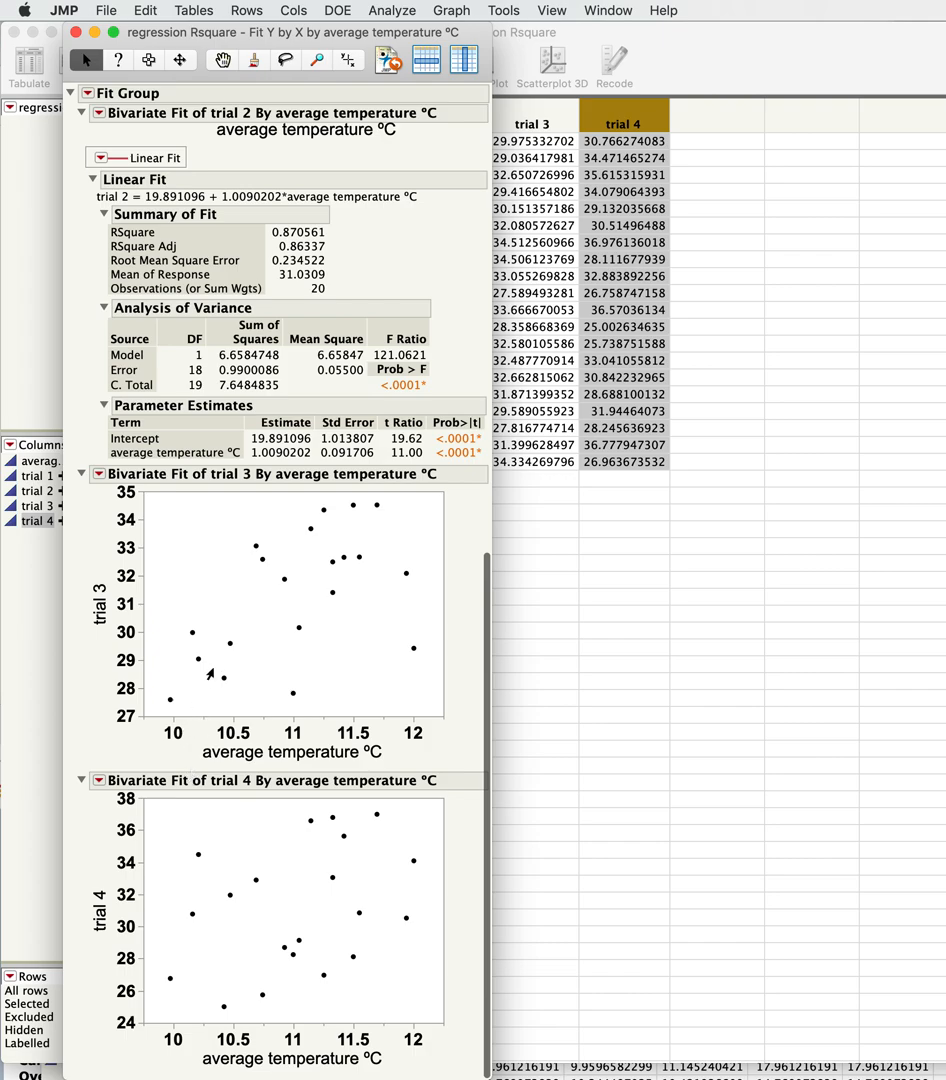
pyautogui.moveTo(222, 622)
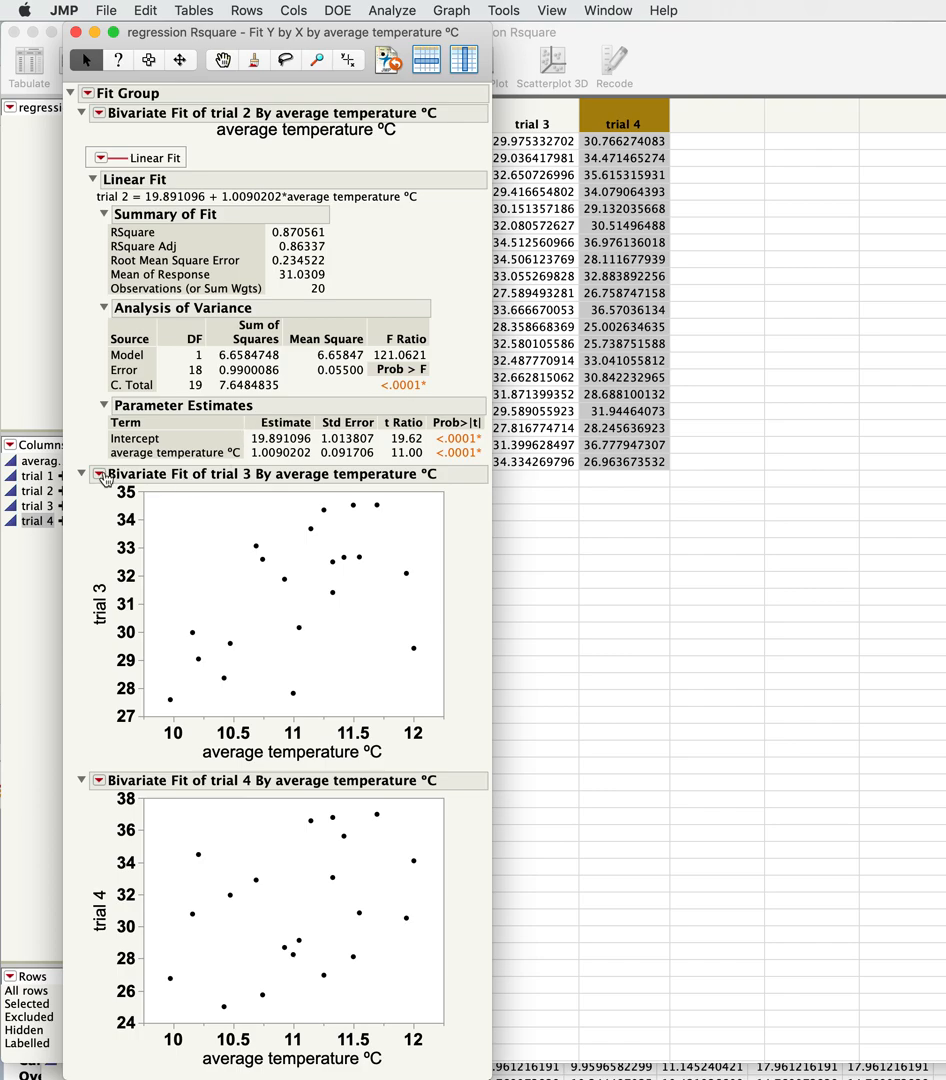
# Fit a line to trial 3 (RSquare 0.306, slope 2.112, p = 0.0114)
pyautogui.click(82, 474)
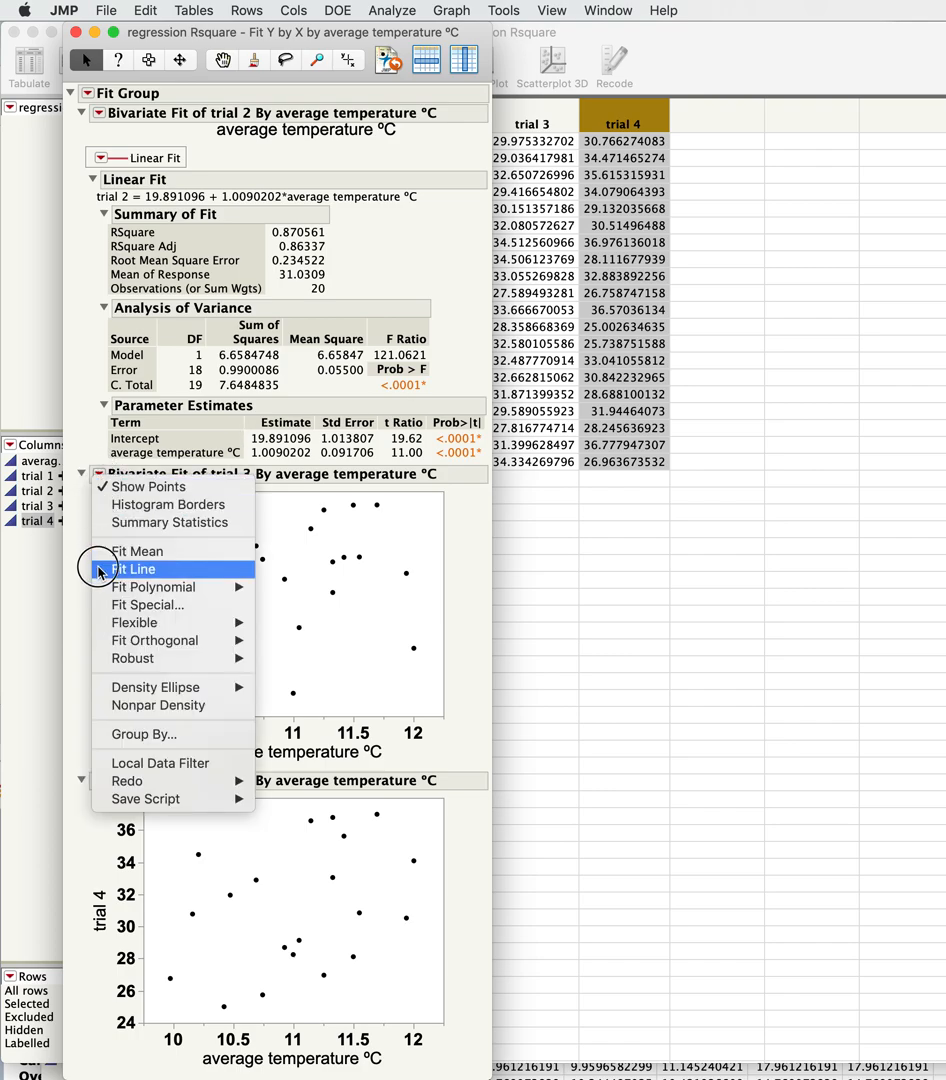
pyautogui.click(133, 568)
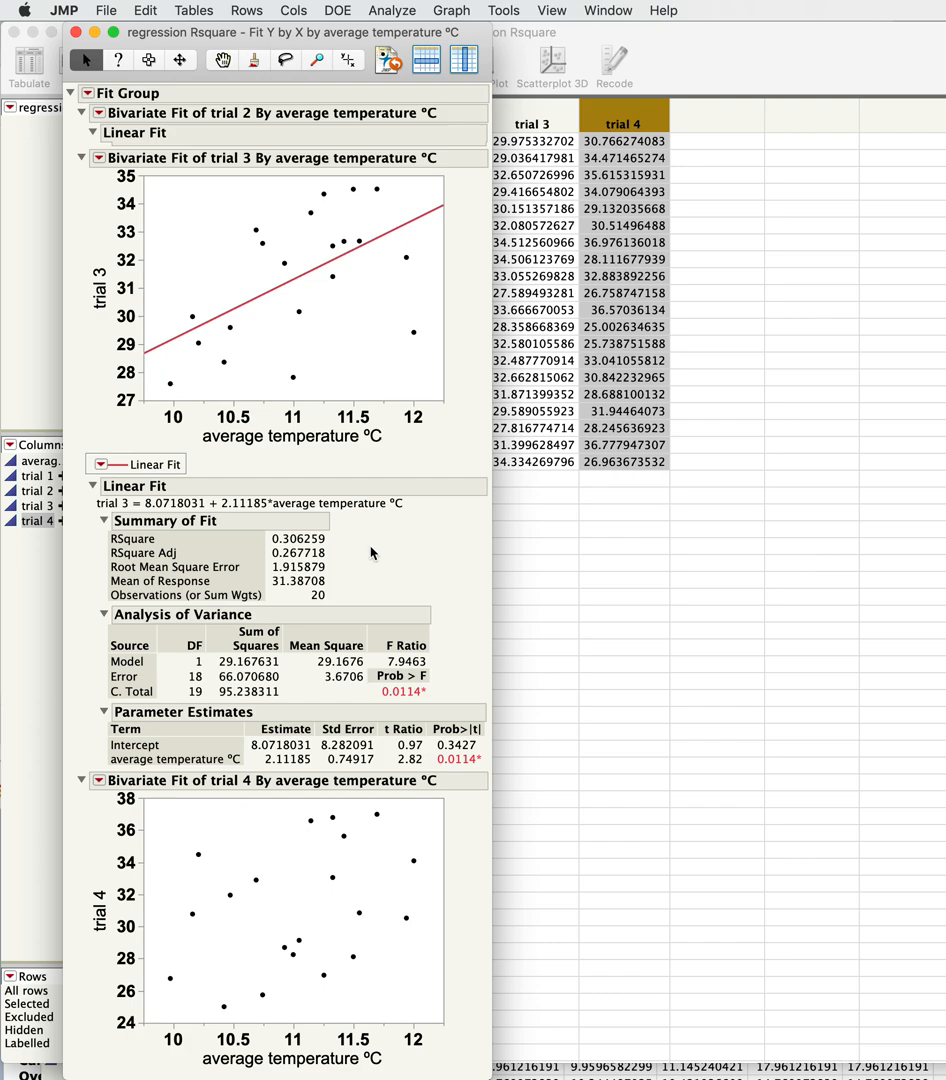
pyautogui.moveTo(433, 718)
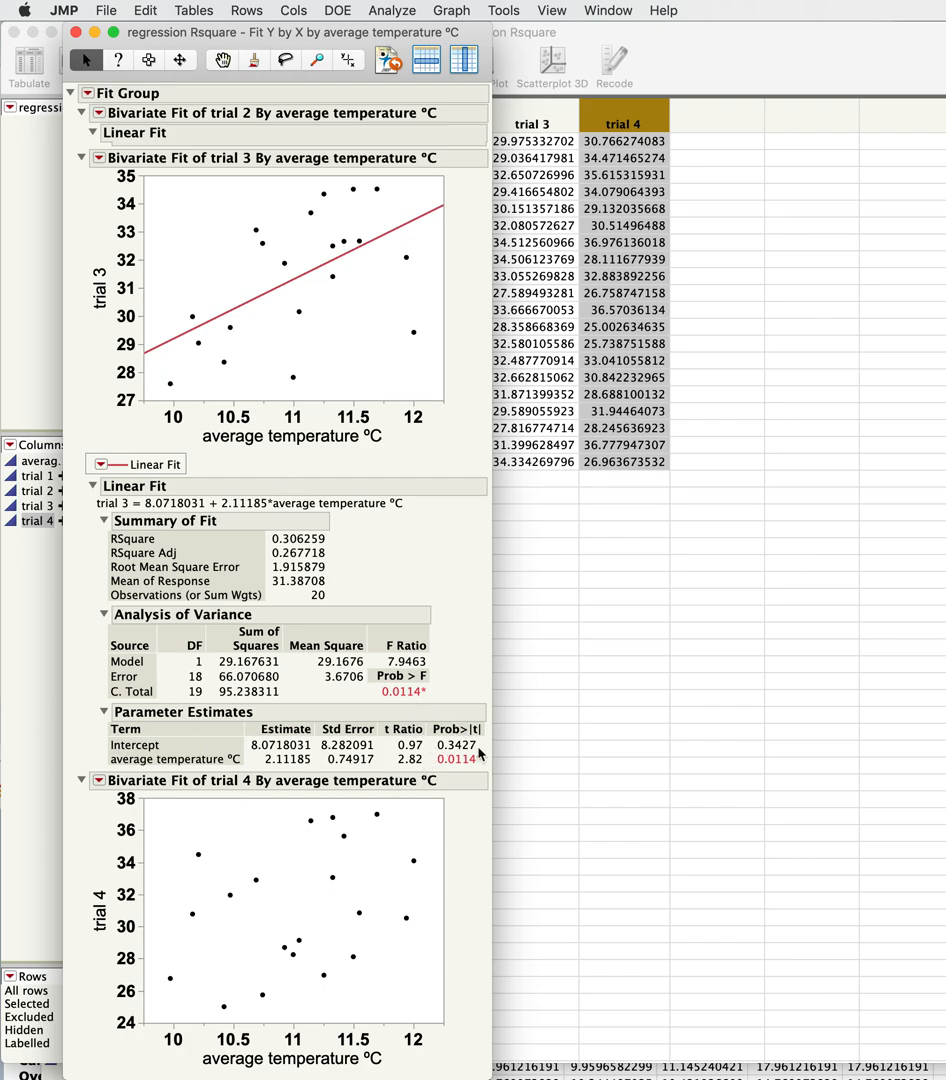
pyautogui.moveTo(452, 755)
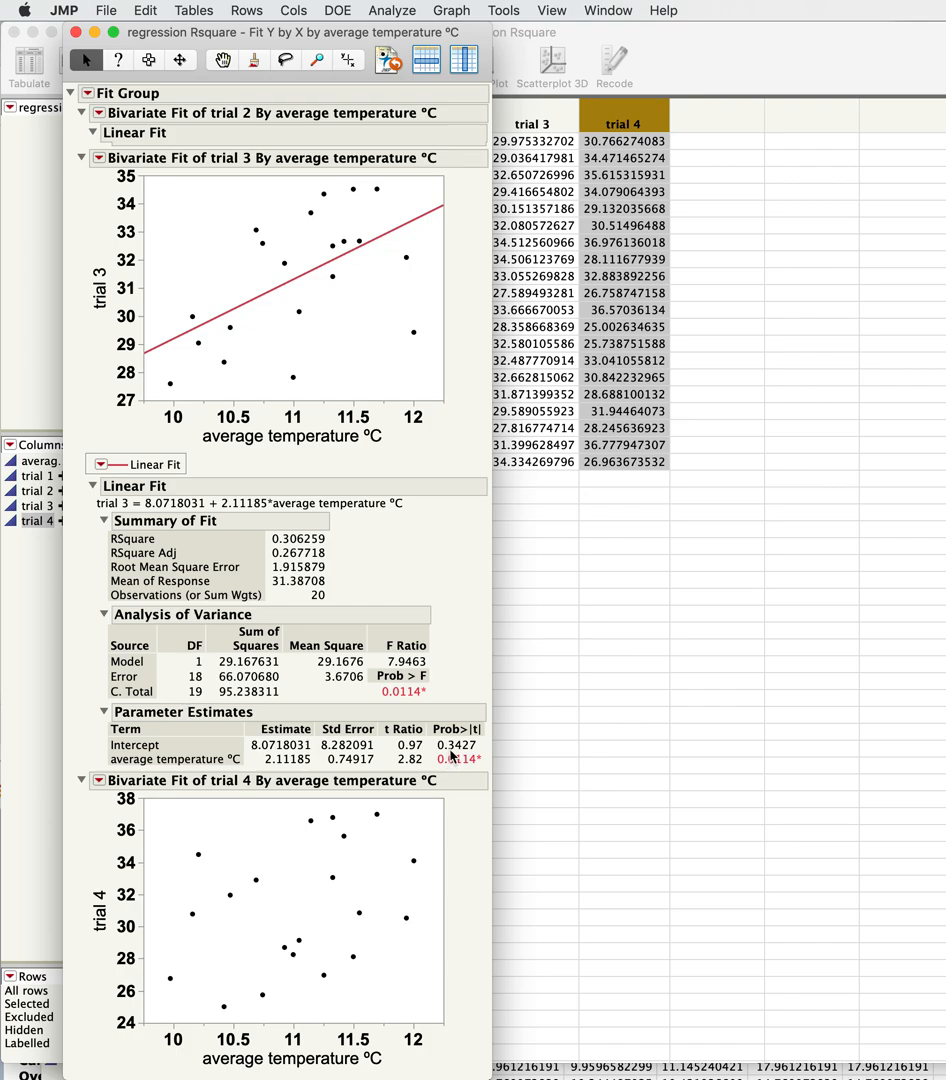
pyautogui.moveTo(235, 748)
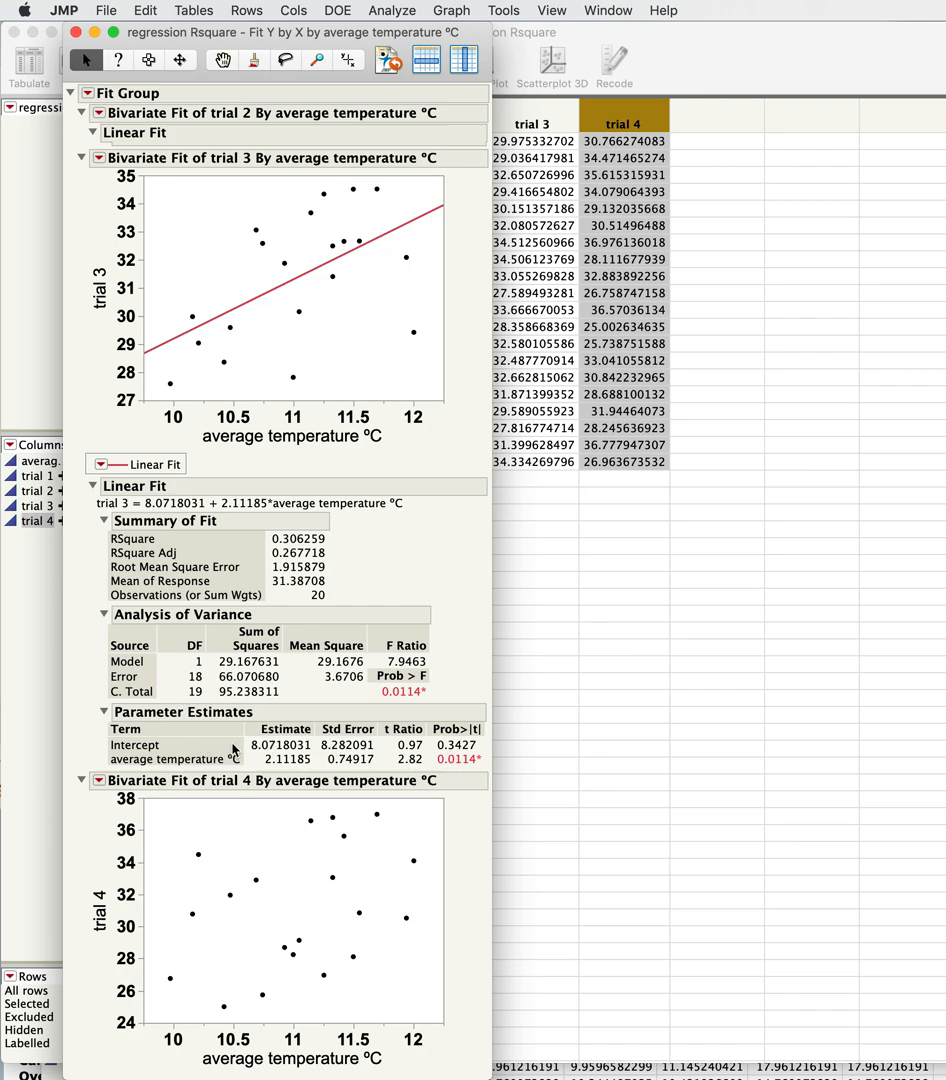
pyautogui.moveTo(440, 748)
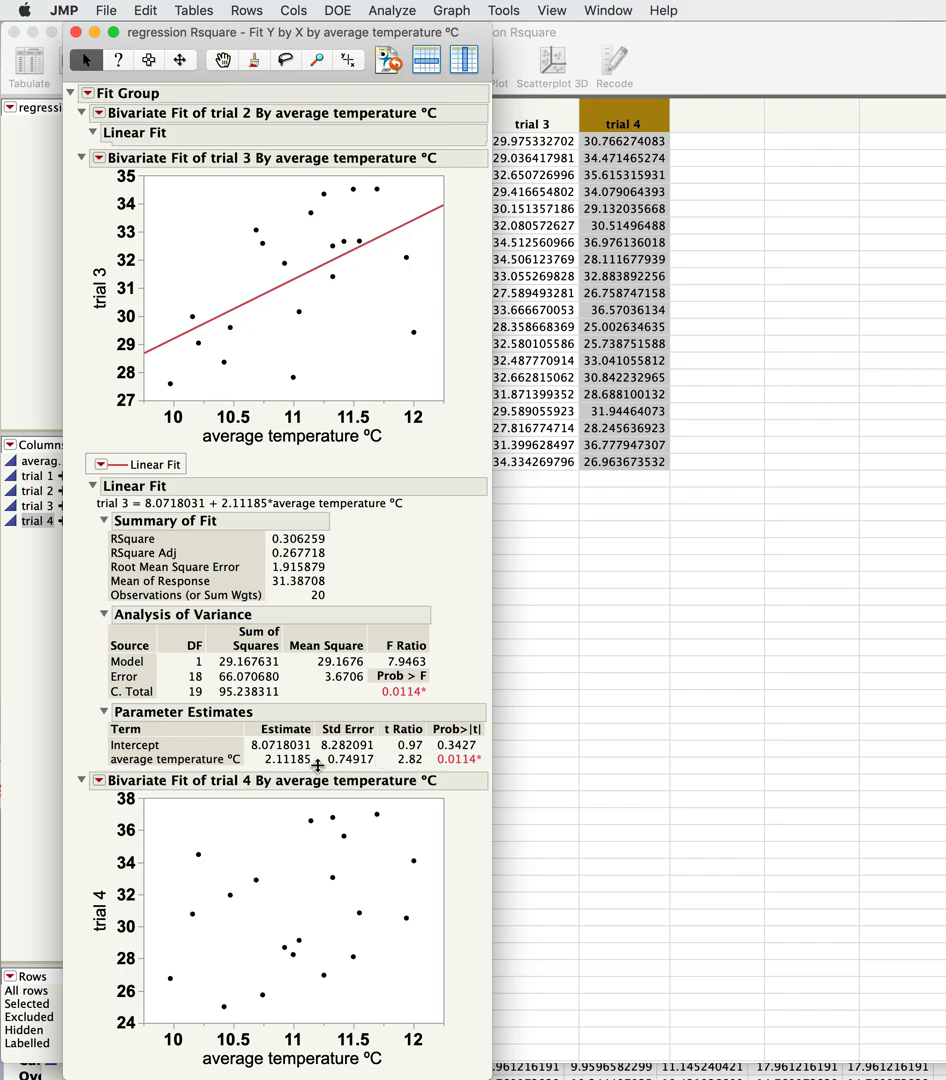
pyautogui.moveTo(375, 665)
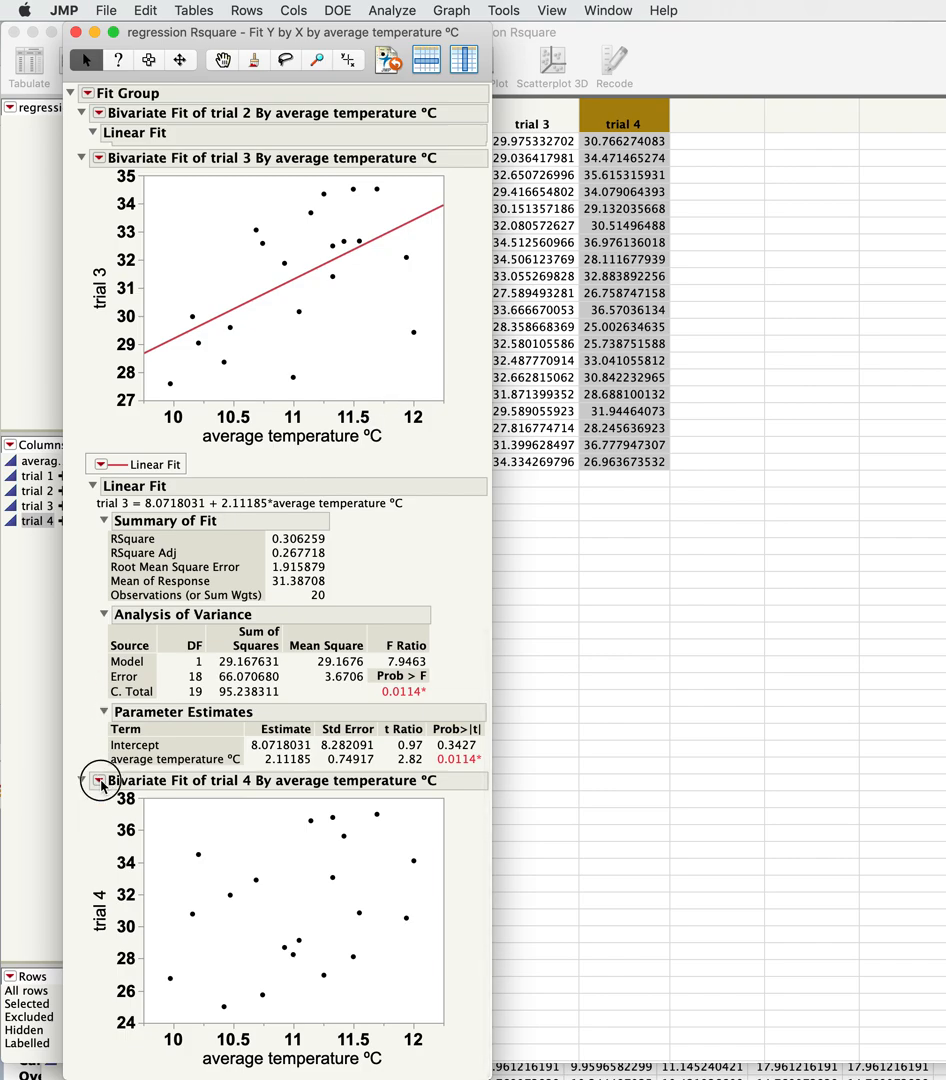
# Fit a line to trial 4 (RSquare 0.126, slope 2.301, p = 0.124)
pyautogui.click(100, 781)
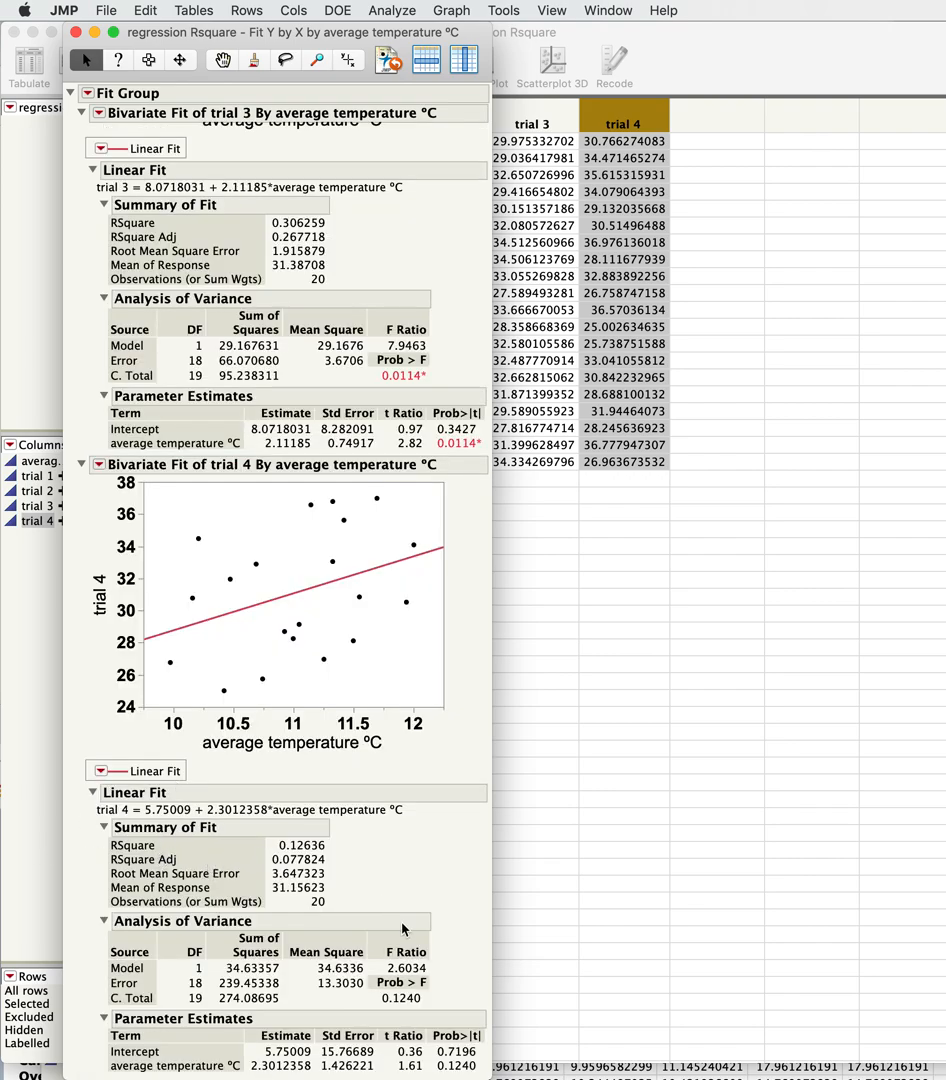
pyautogui.moveTo(322, 838)
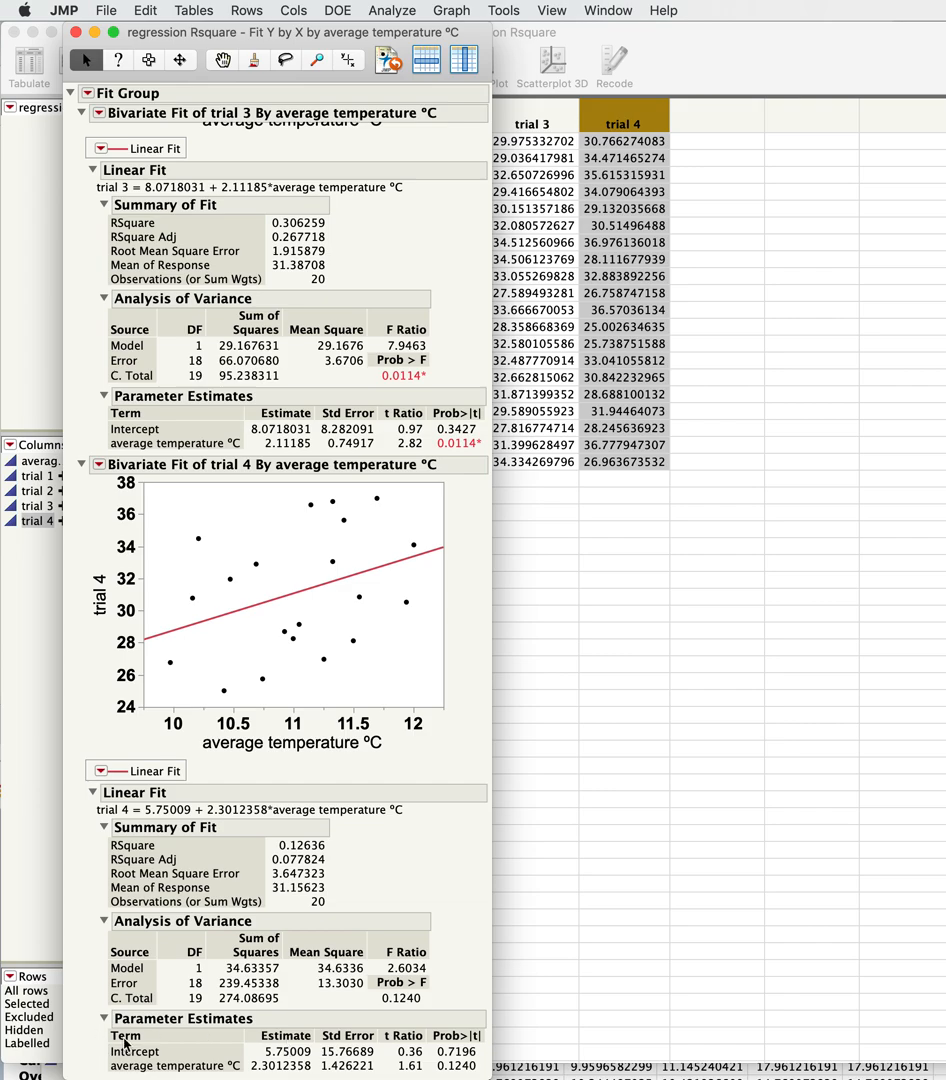
pyautogui.moveTo(258, 746)
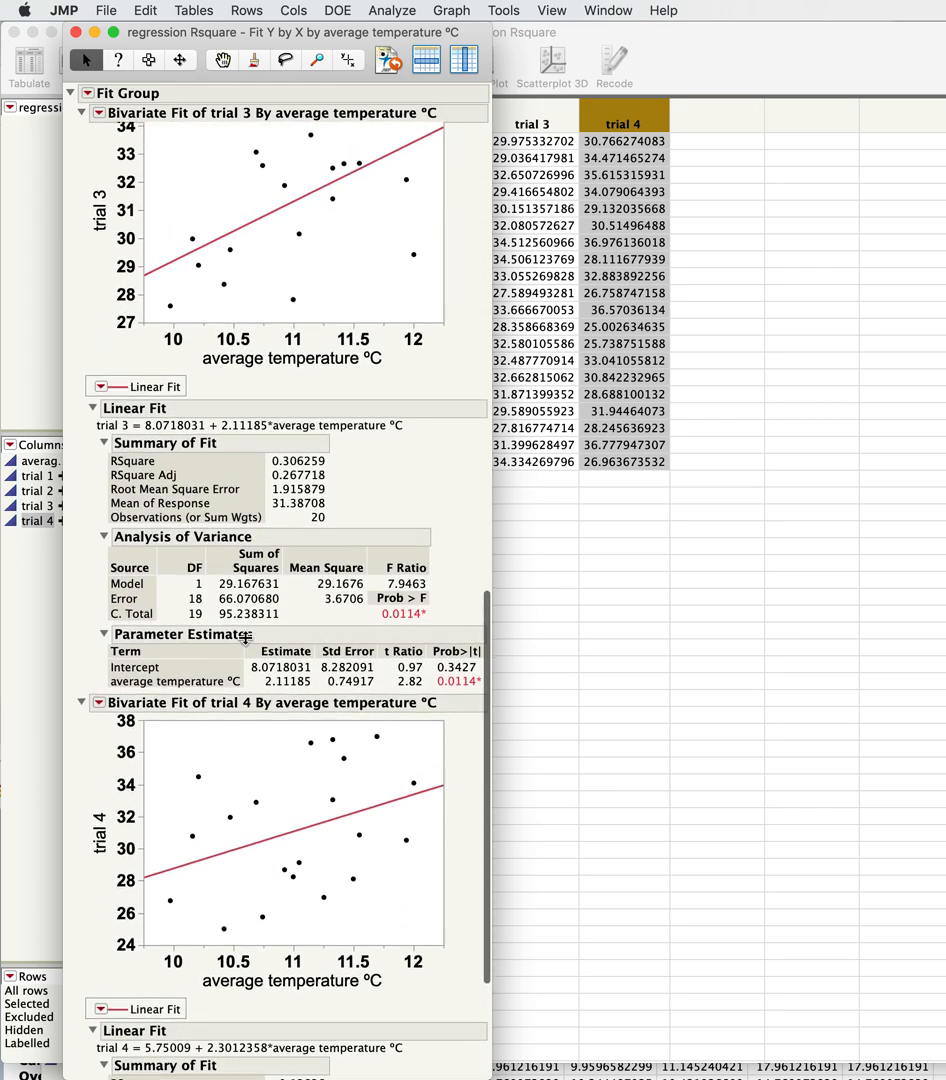
pyautogui.scroll(-3)
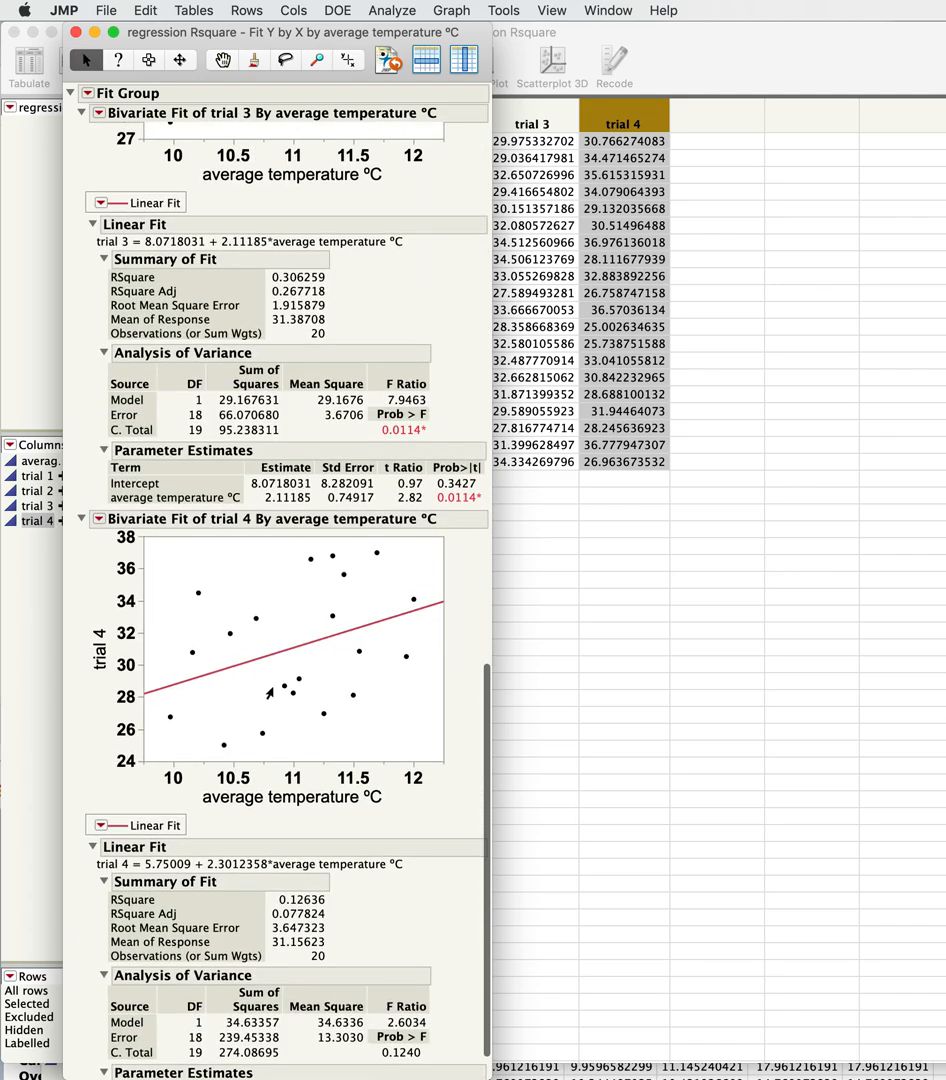
pyautogui.scroll(3)
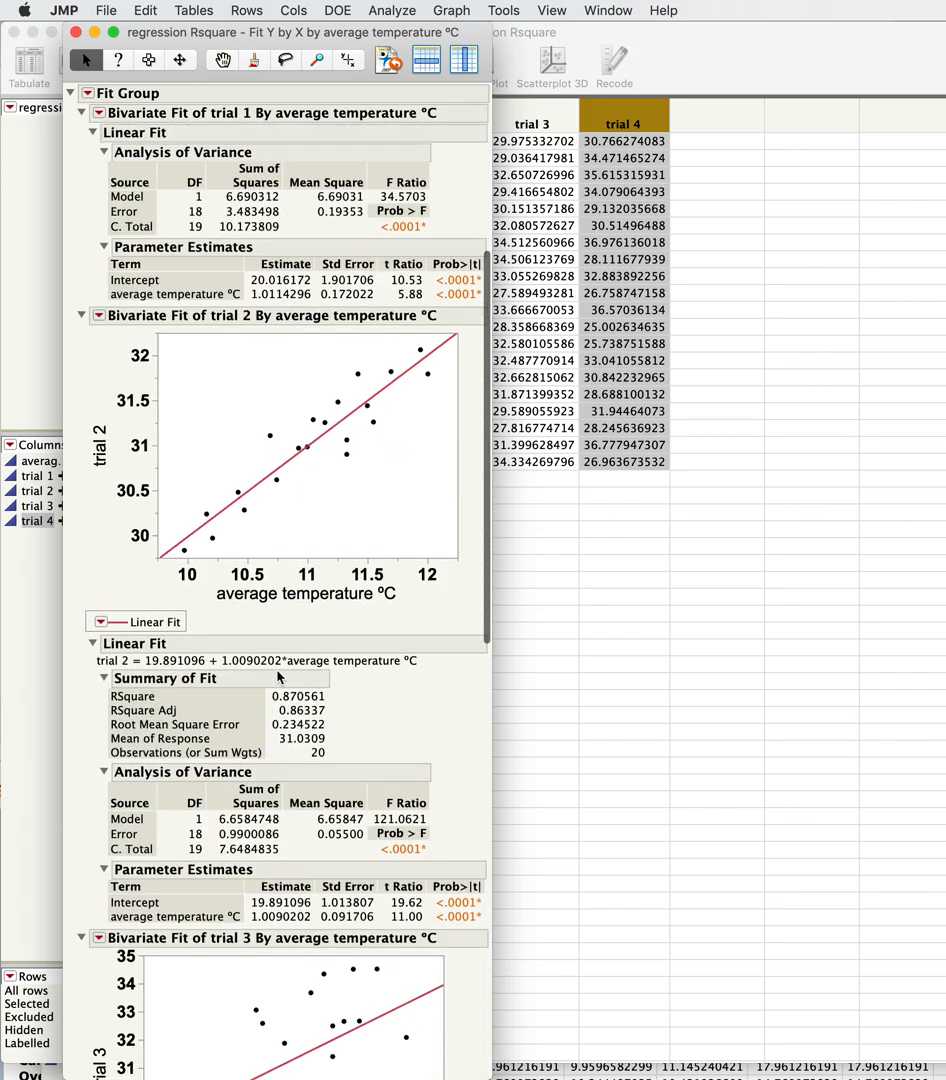
pyautogui.scroll(-3)
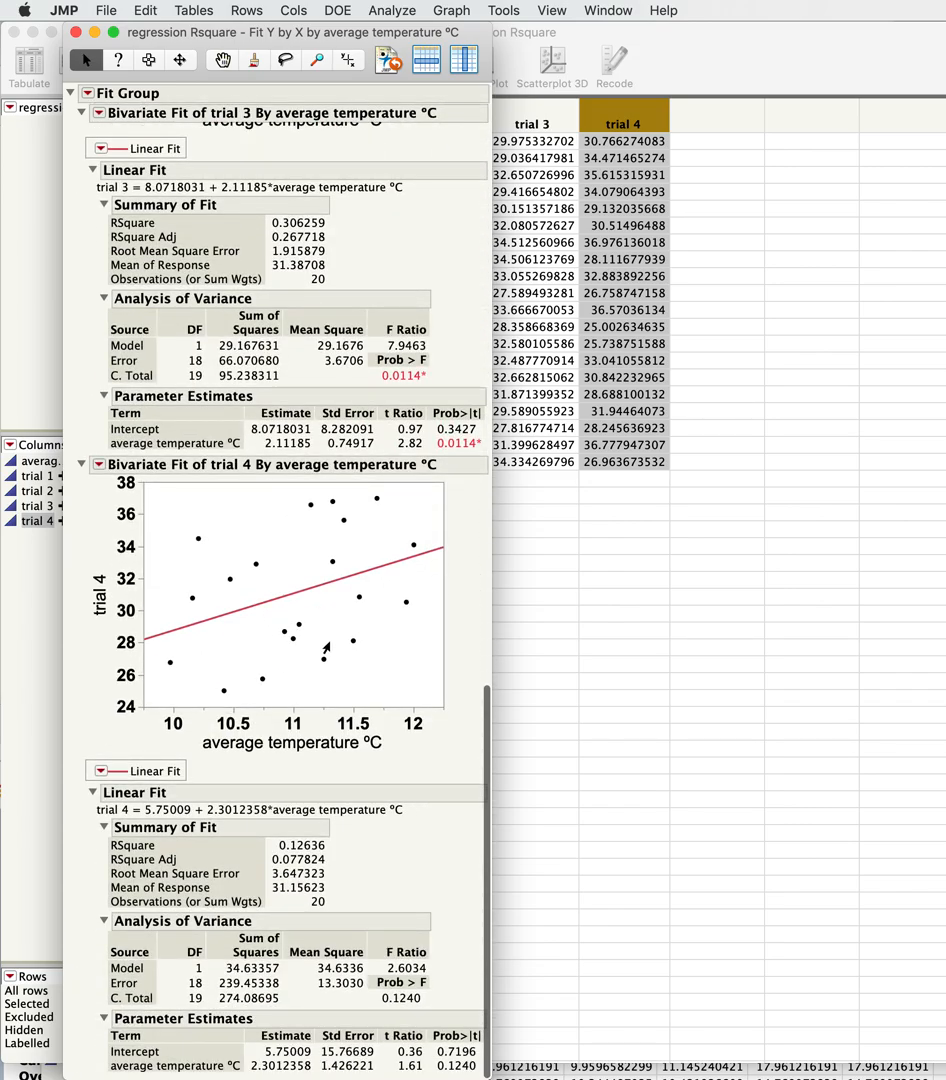
pyautogui.moveTo(268, 741)
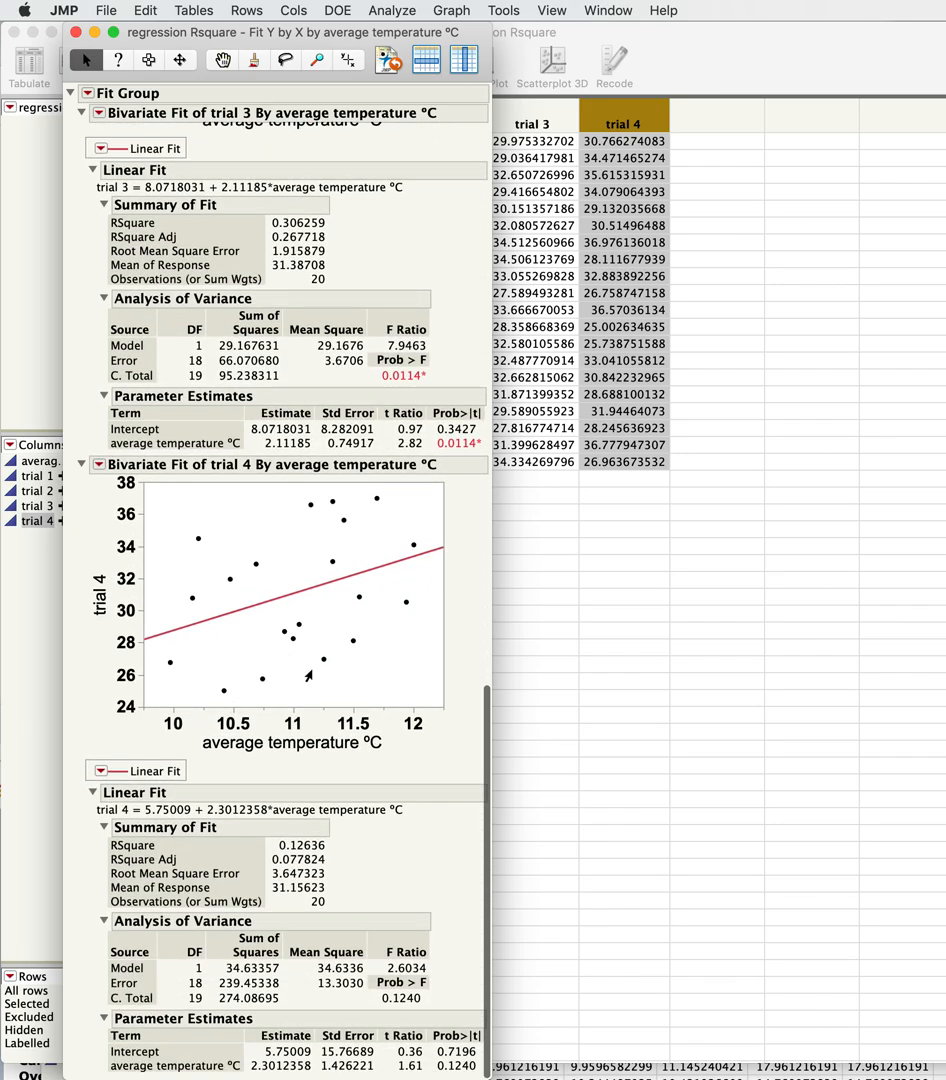
pyautogui.moveTo(255, 610)
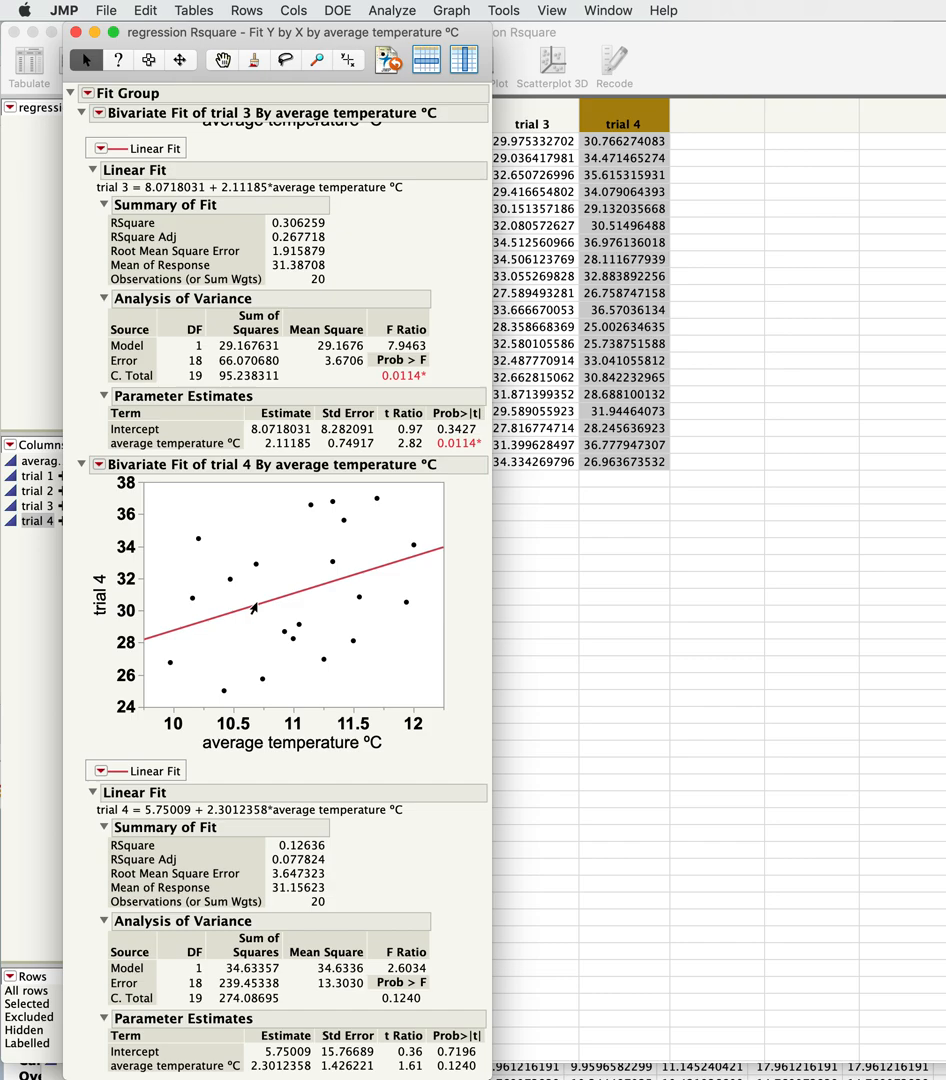
pyautogui.moveTo(385, 697)
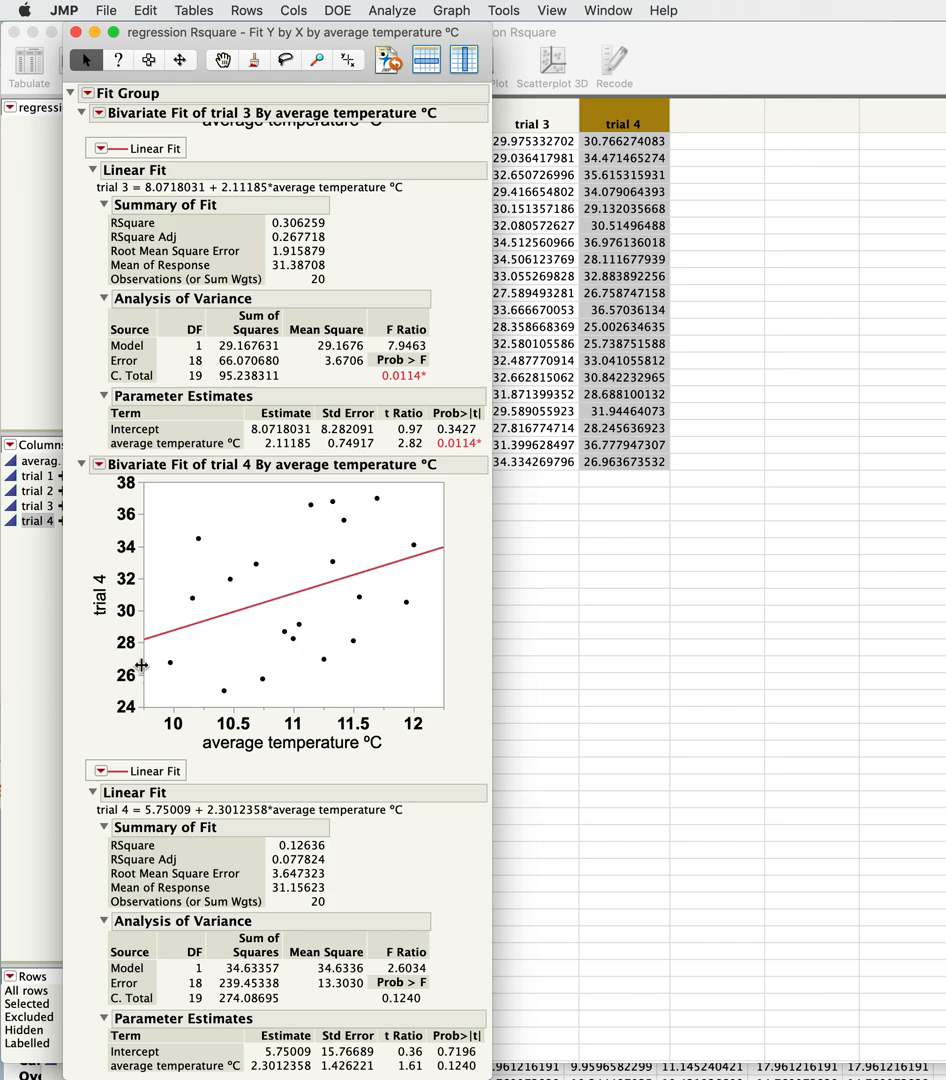
pyautogui.scroll(3)
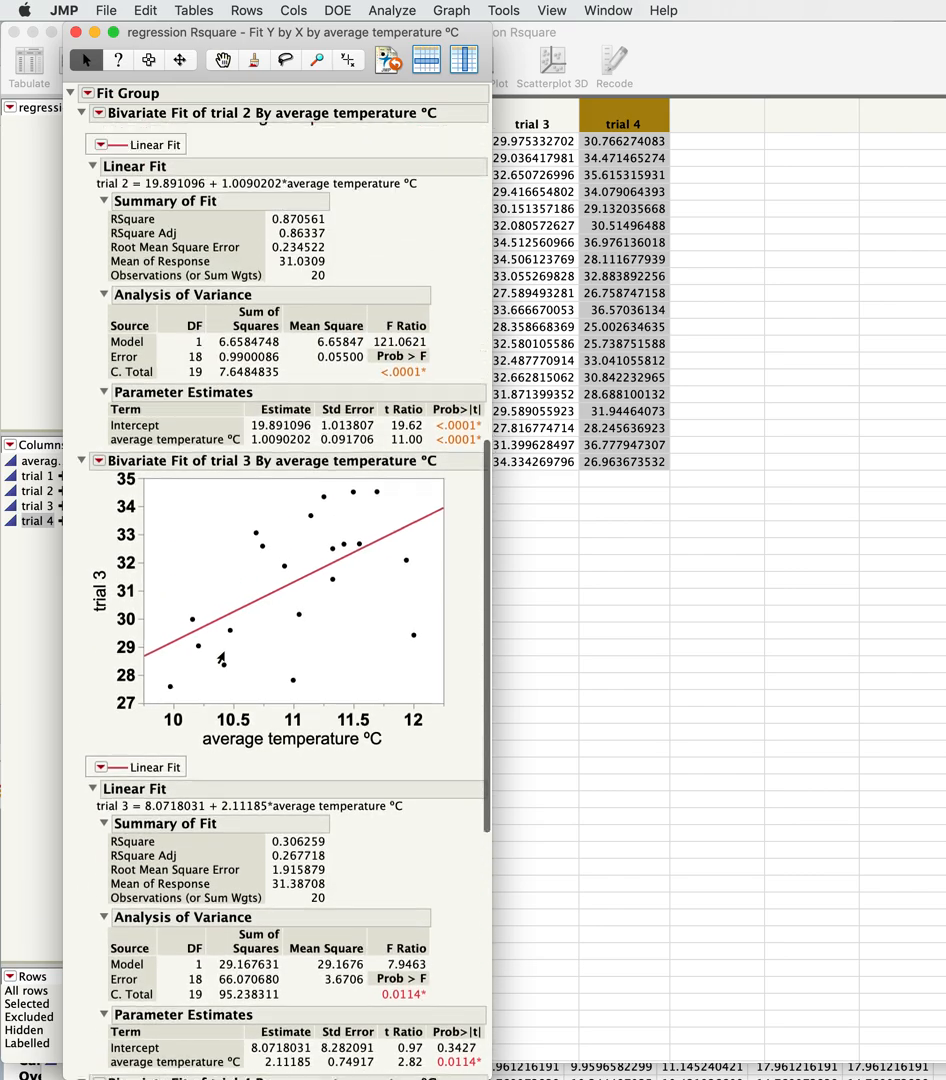